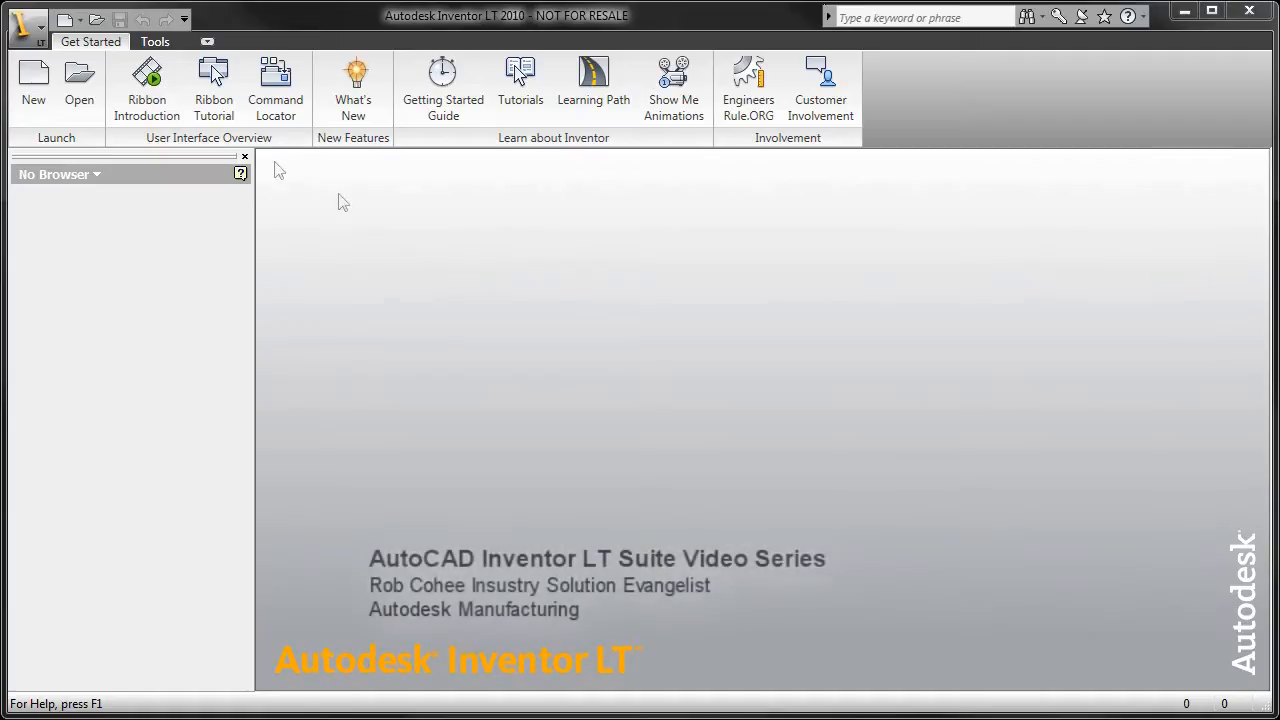
Browse to GPS Assembly > HOUSING and filter the file list to SolidWorks Files.
click(80, 84)
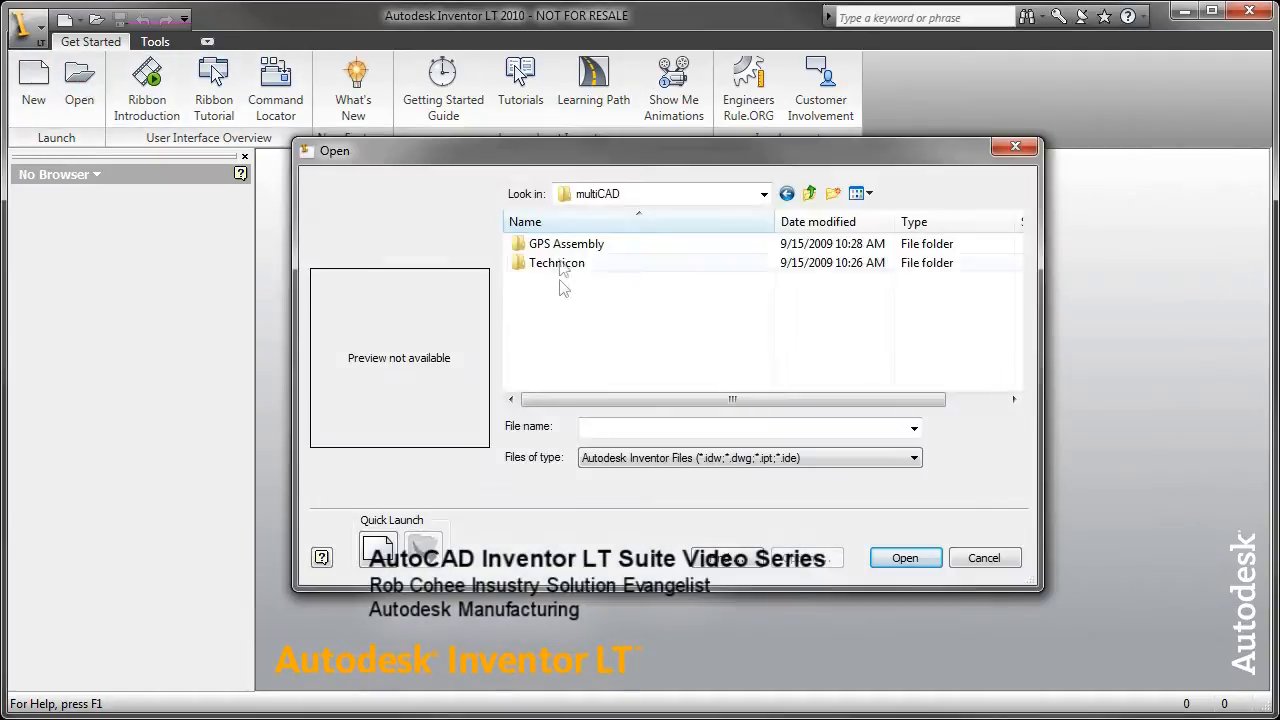
double_click(566, 244)
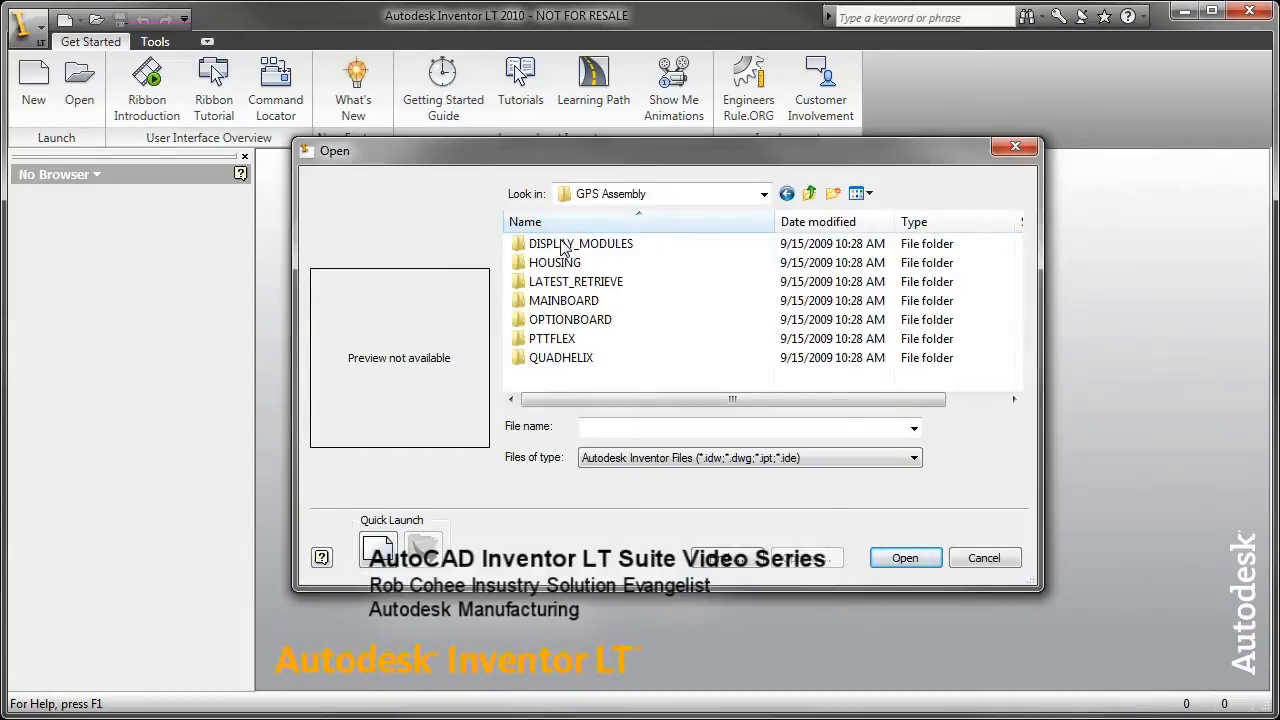
double_click(556, 262)
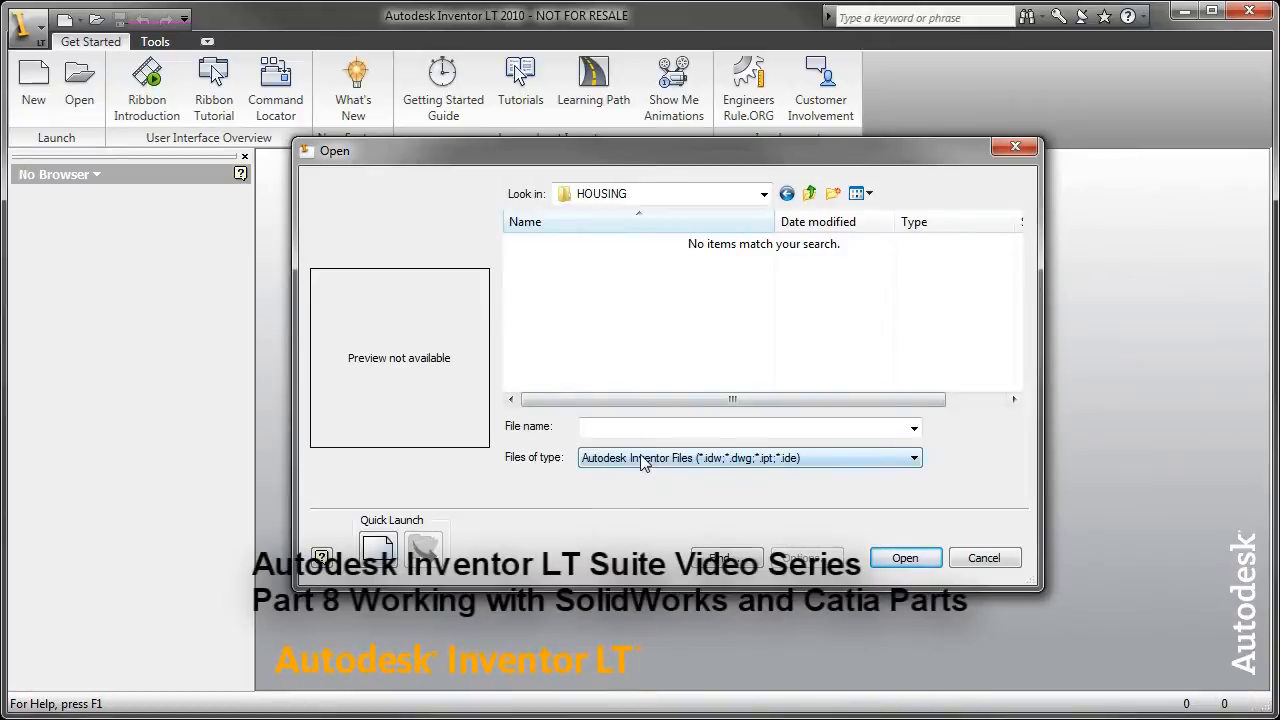
click(910, 456)
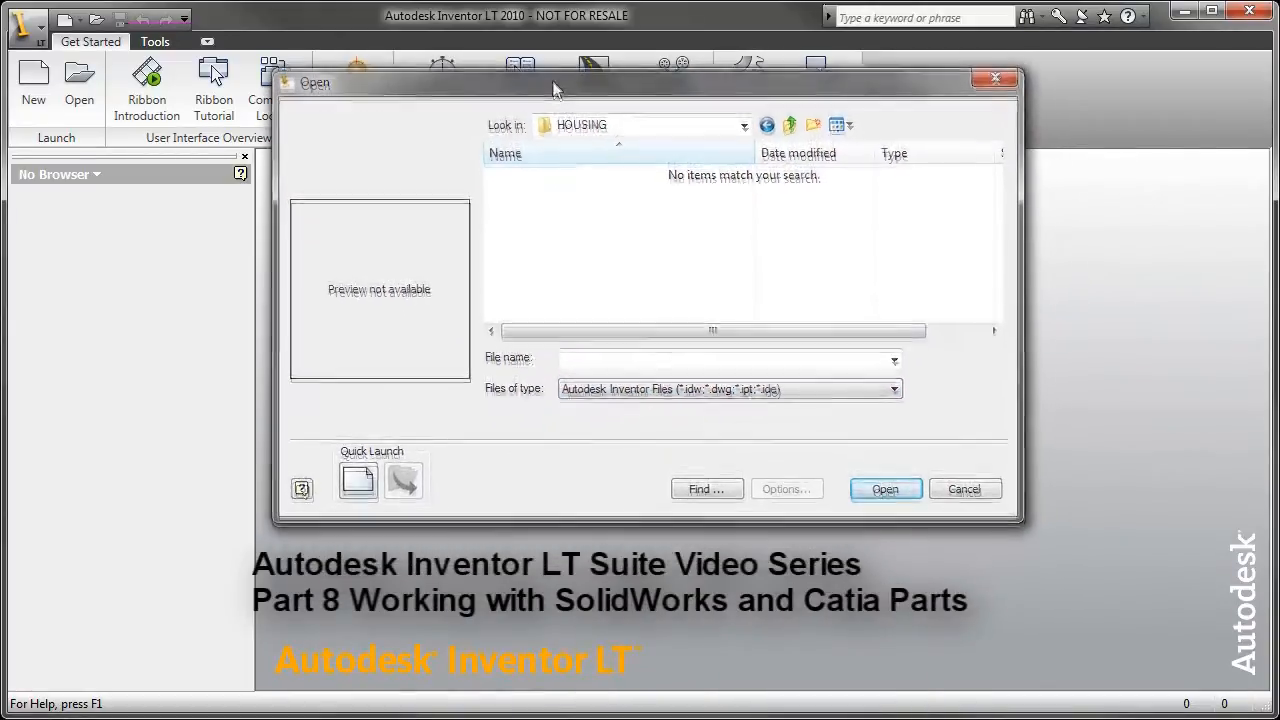
click(892, 380)
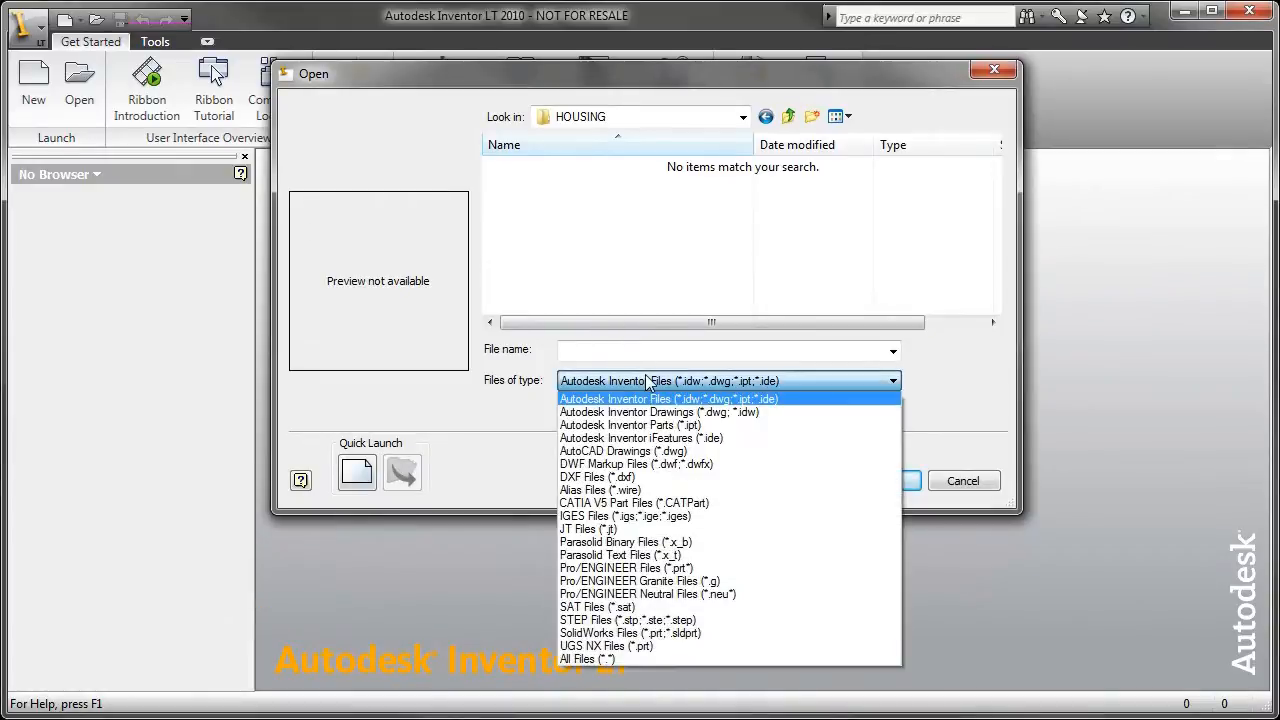
mouse_move(636, 464)
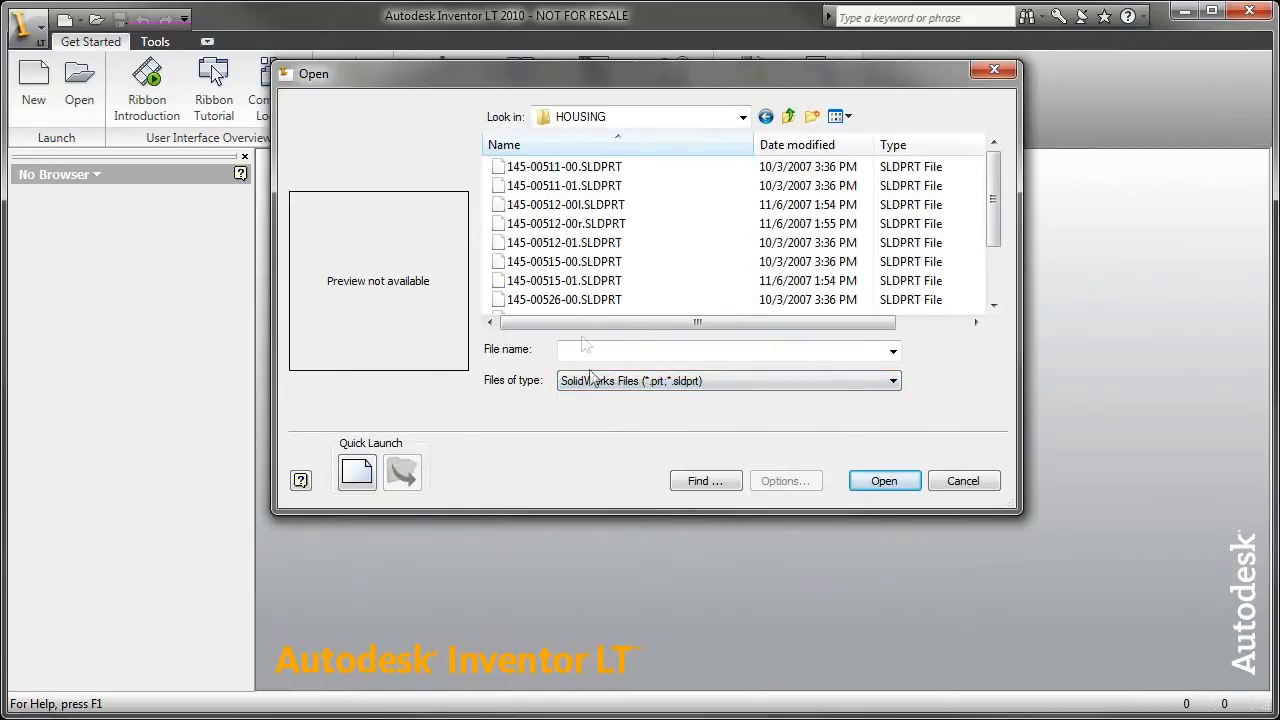
Open the SolidWorks part 145-00511-01.SLDPRT as a 3D model.
click(564, 166)
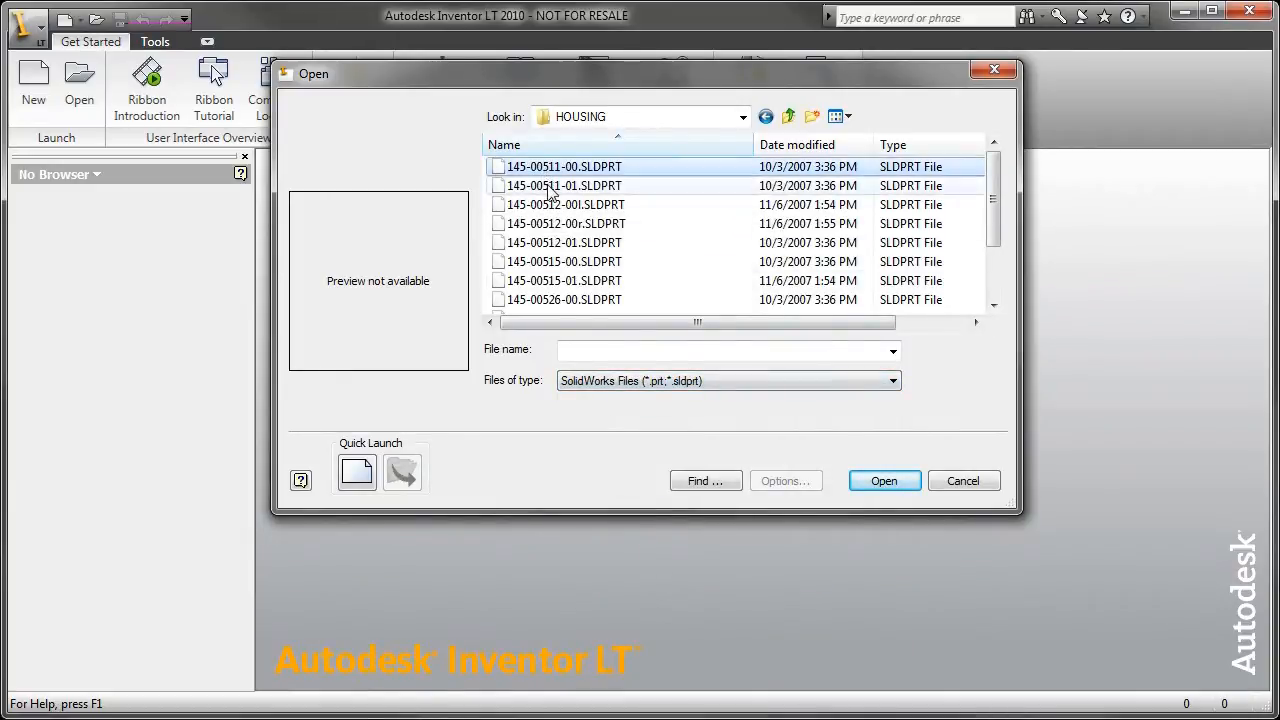
click(564, 188)
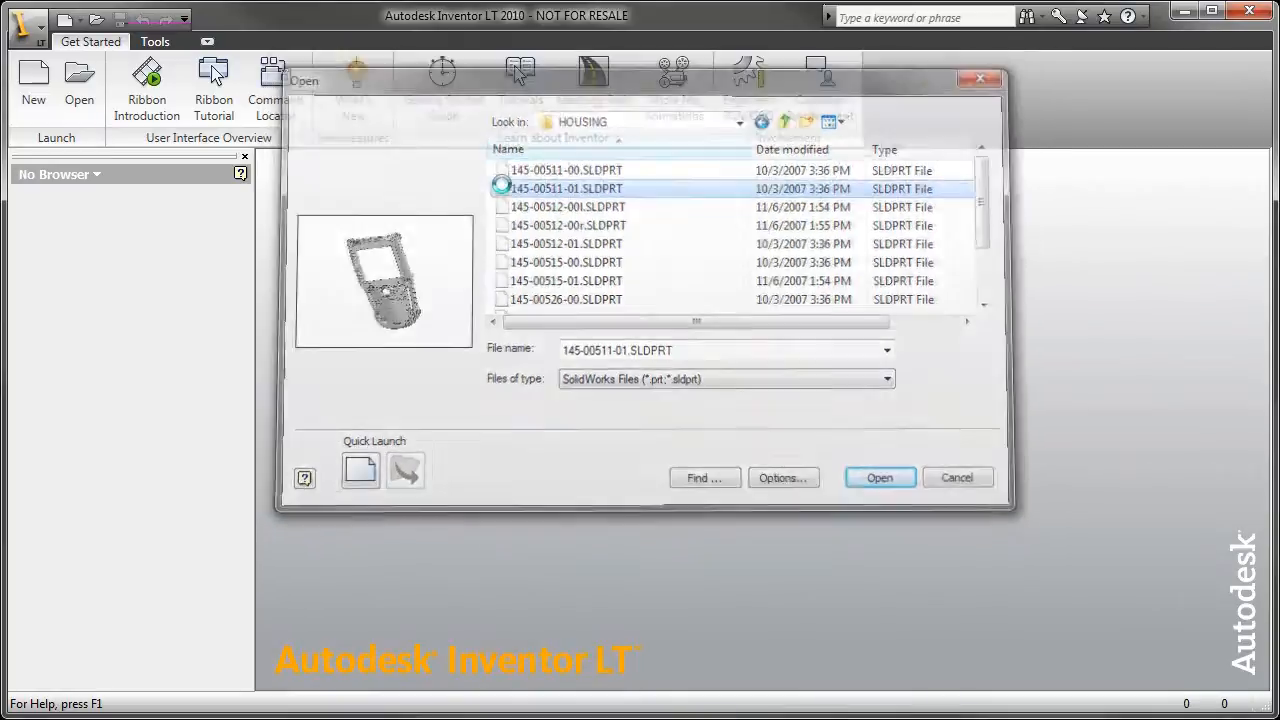
click(880, 476)
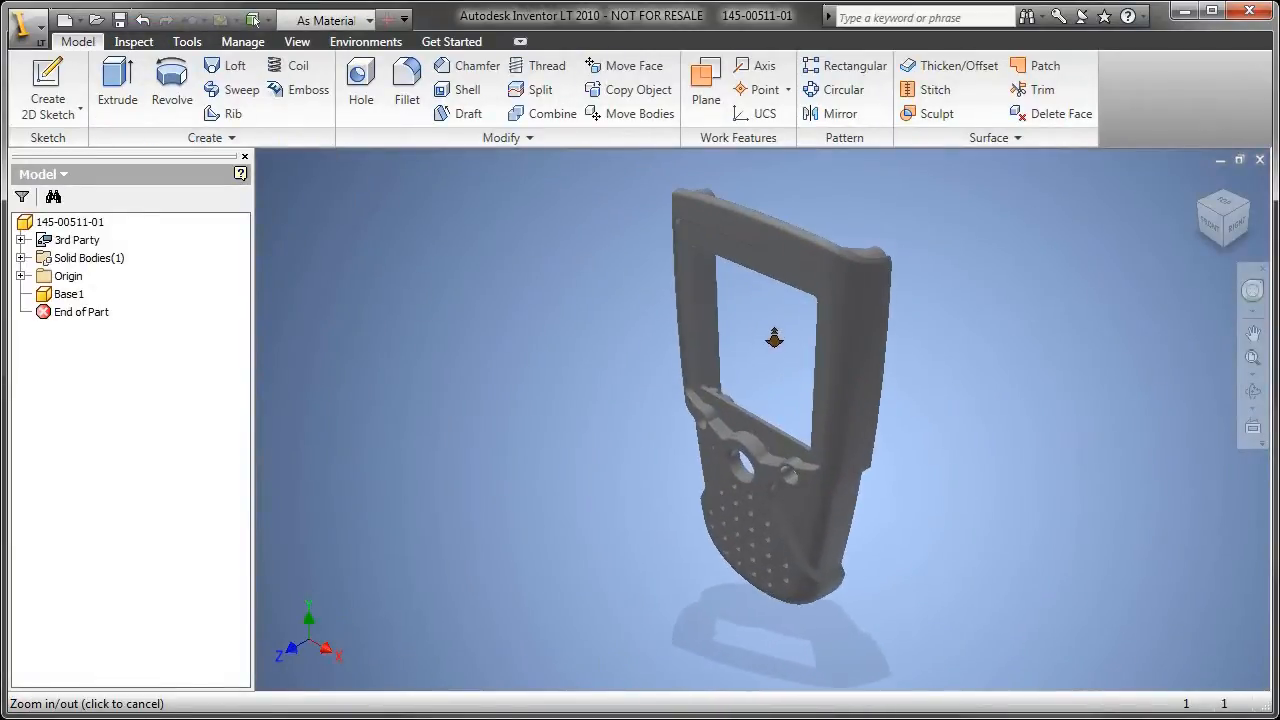
Orbit the housing to view the small bosses beside the round opening from behind.
drag(772, 340, 644, 310)
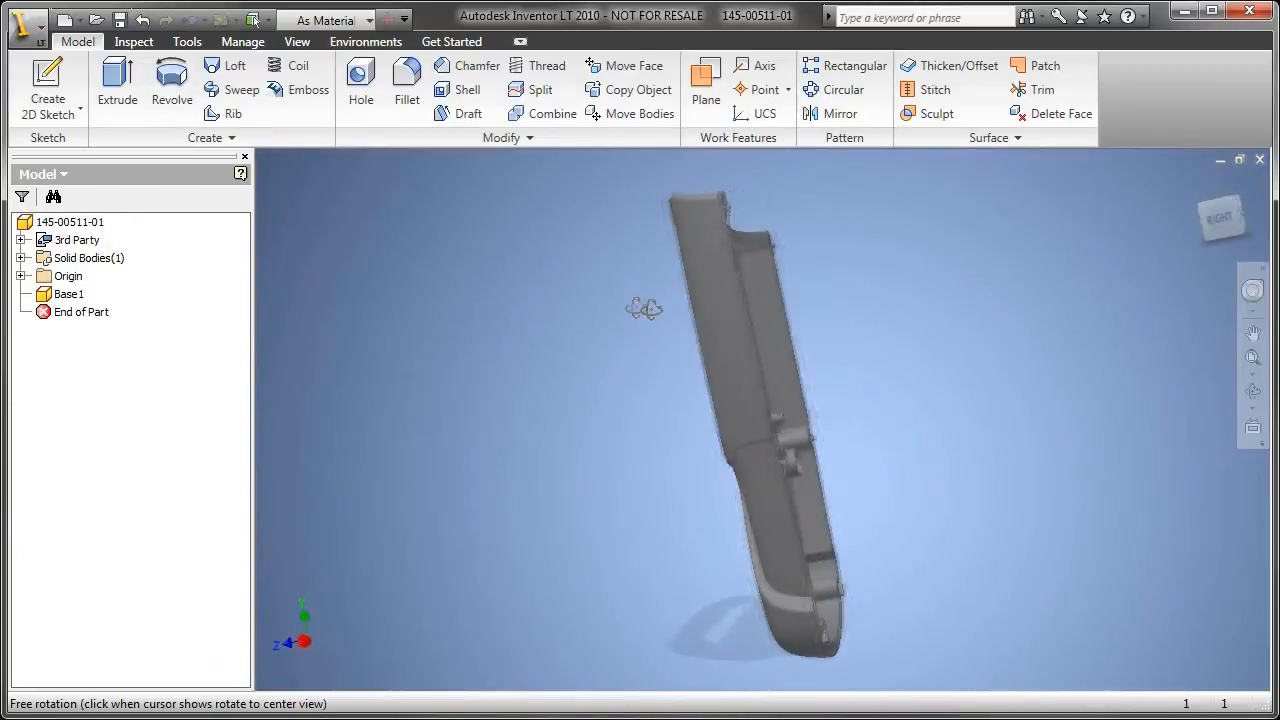
drag(644, 308, 578, 340)
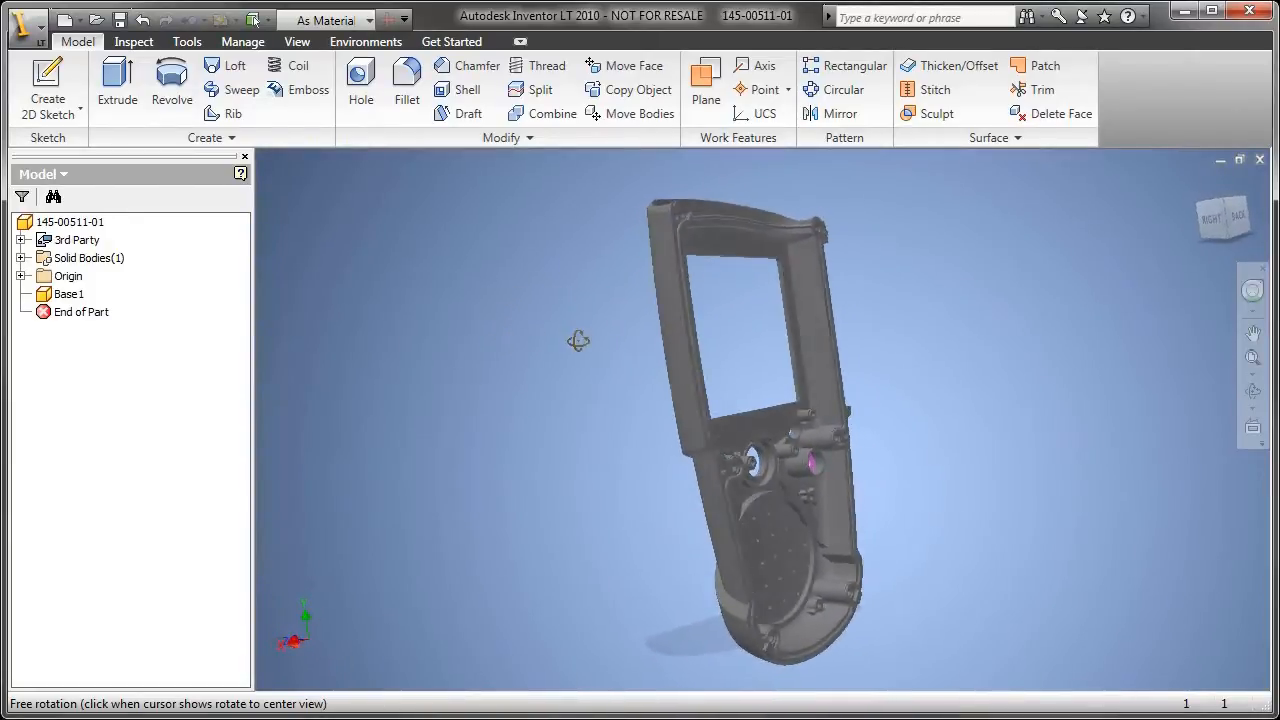
drag(578, 340, 528, 330)
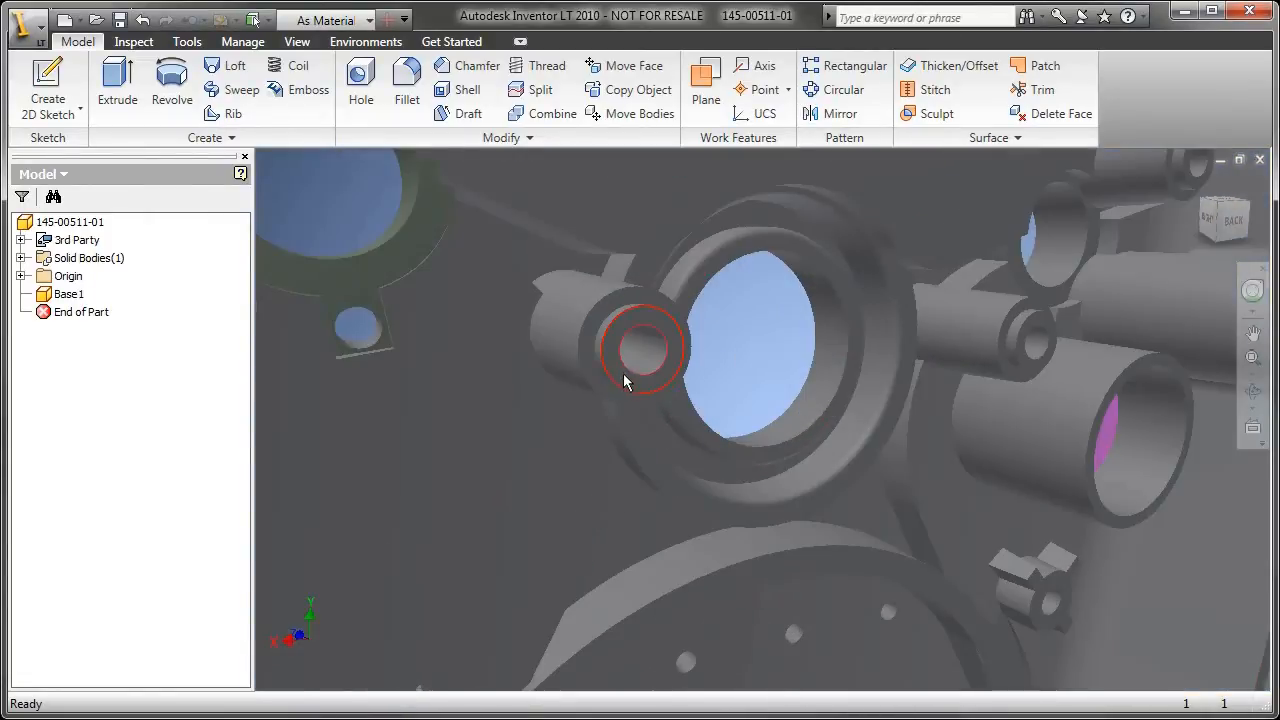
Sketch on the boss face with both boss edges projected as hole centres.
right_click(644, 350)
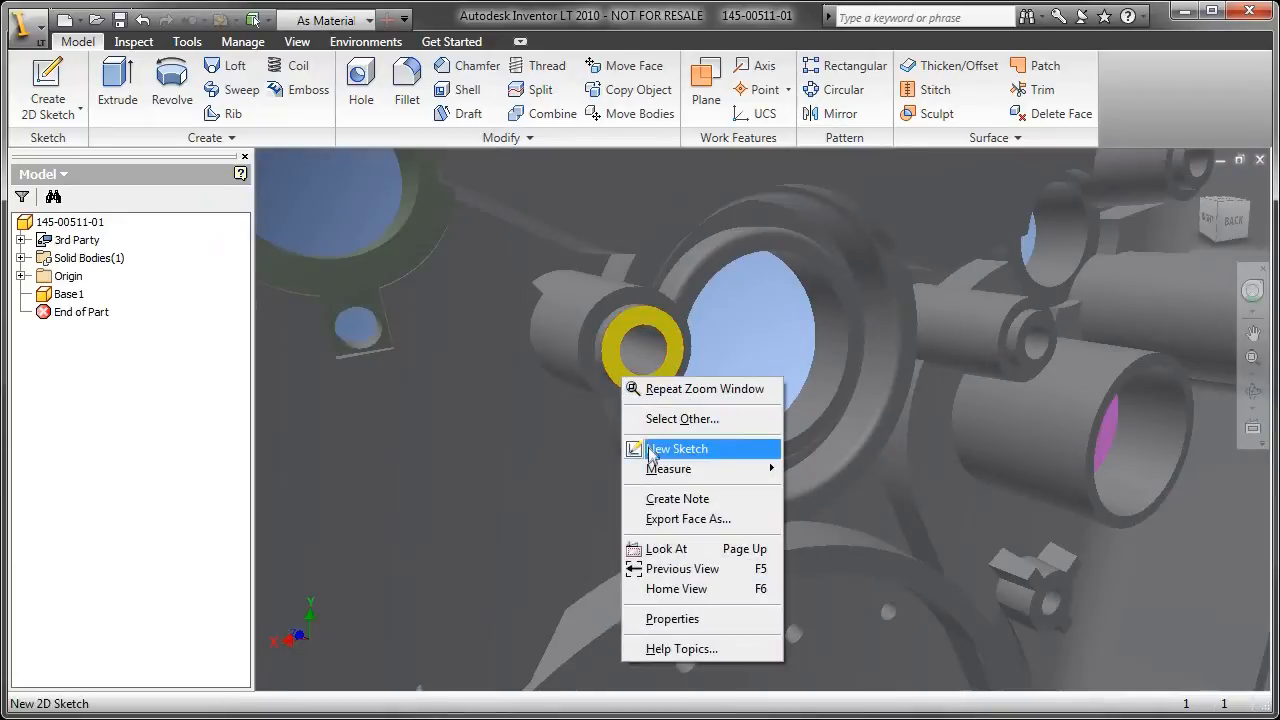
click(678, 448)
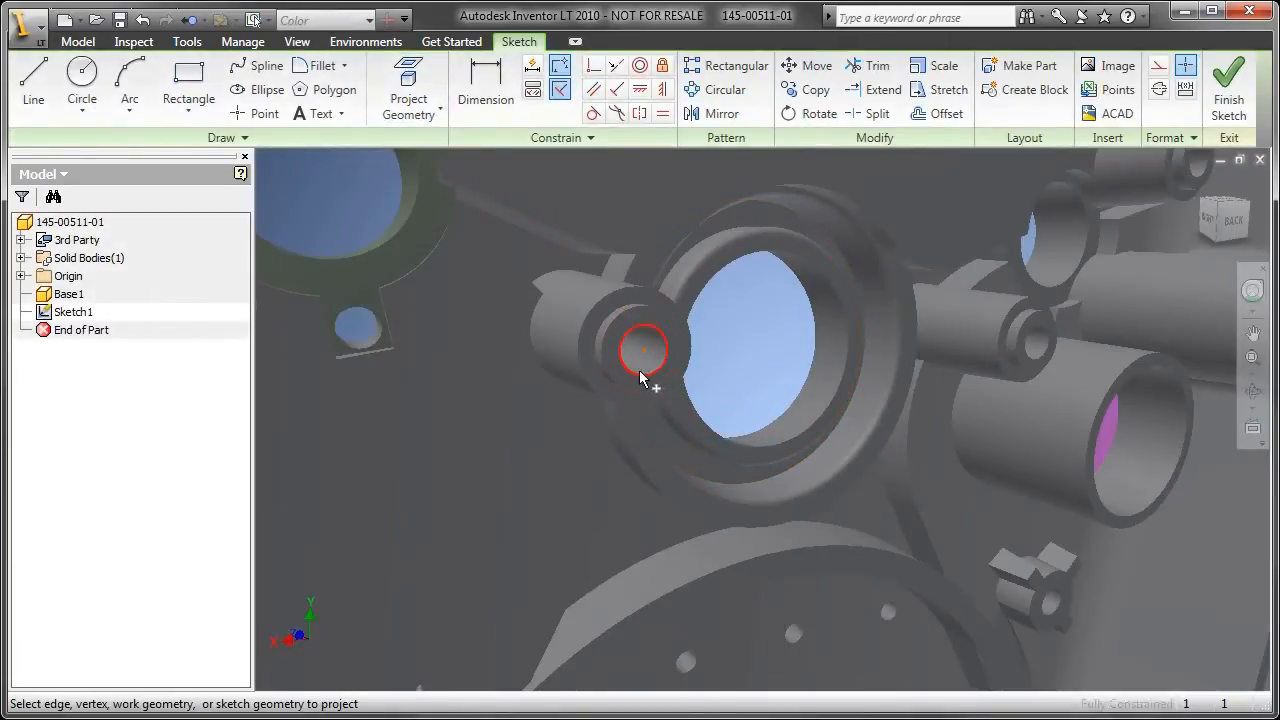
click(1228, 88)
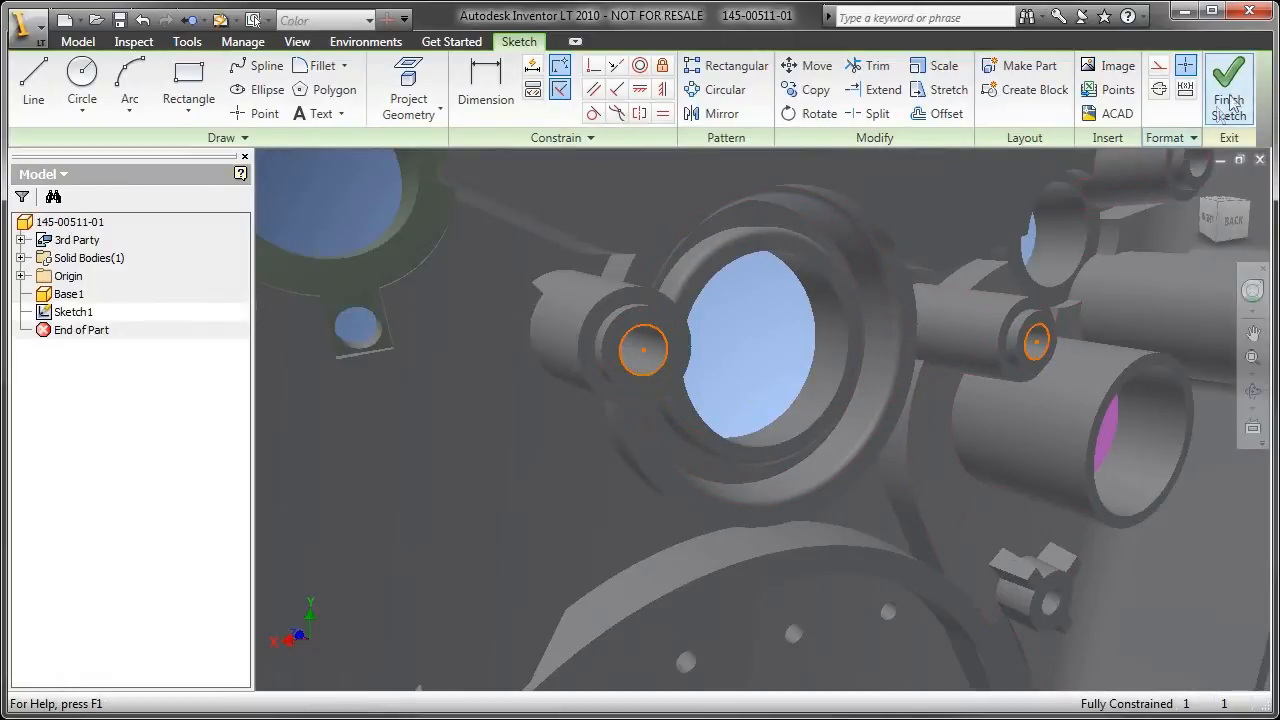
click(1228, 84)
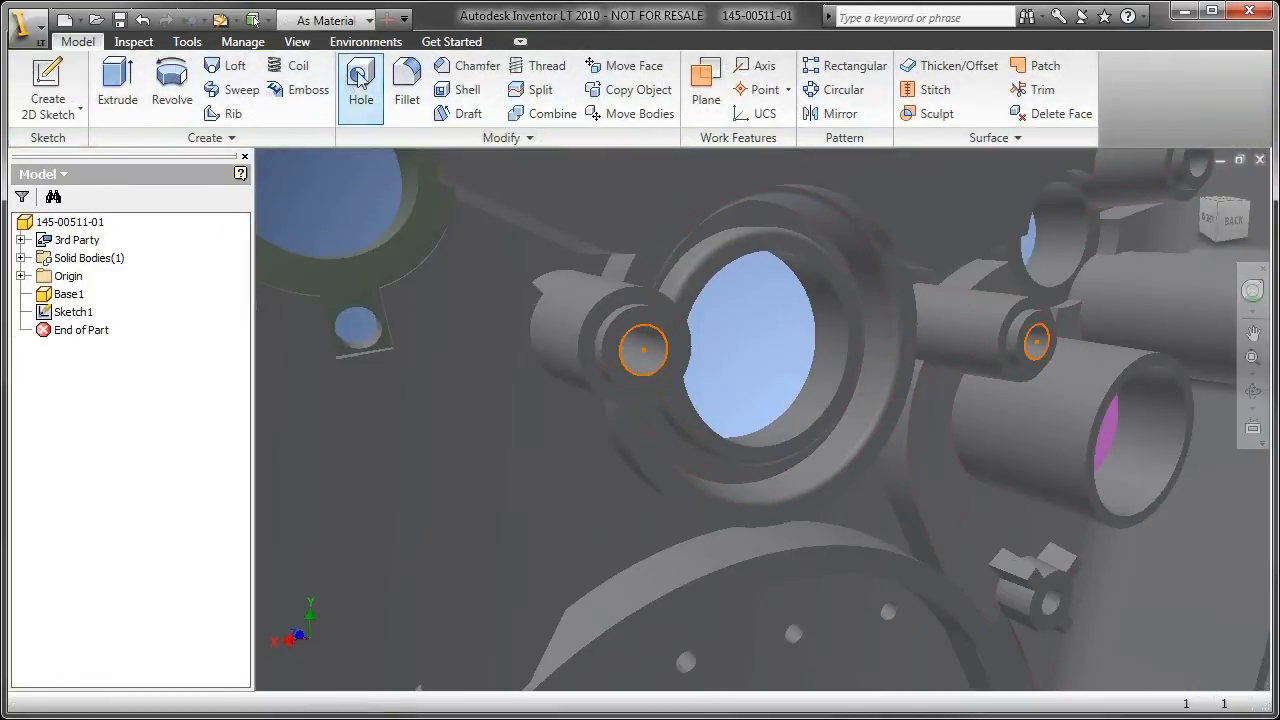
Create tapped ANSI Metric M Profile M2x0.4 holes on both bosses as Hole1.
click(360, 88)
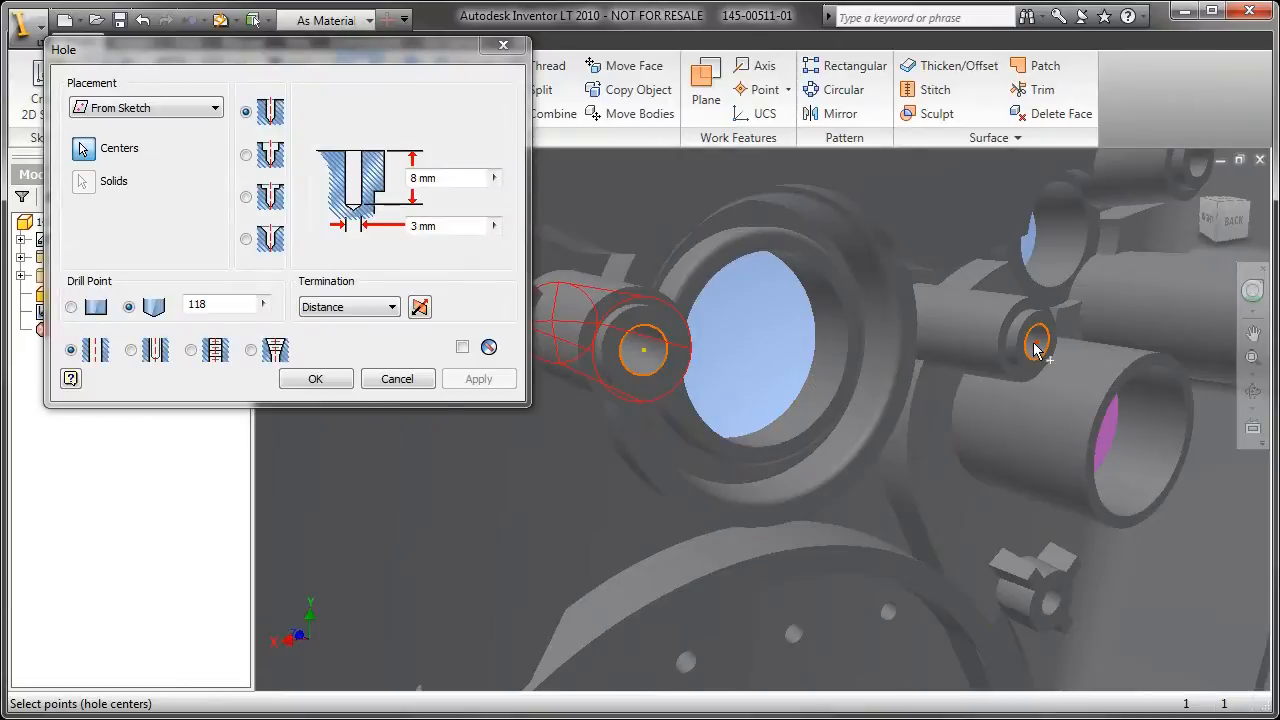
click(1036, 340)
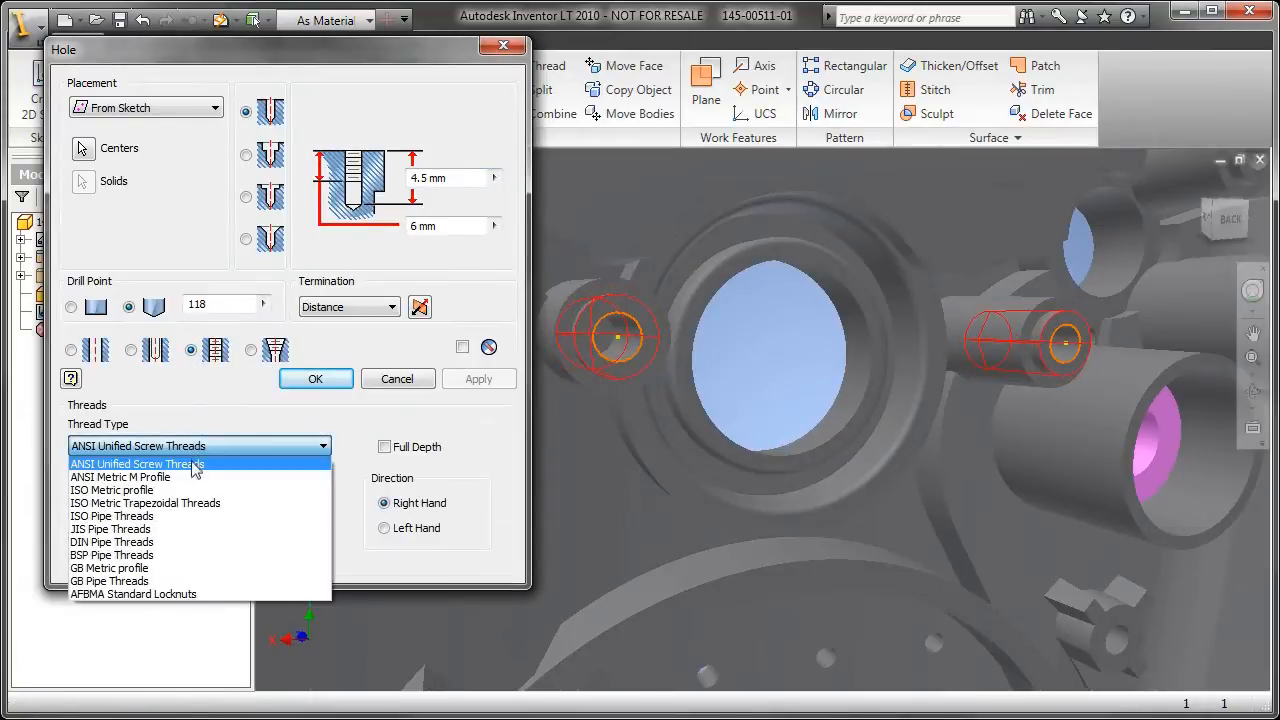
click(120, 476)
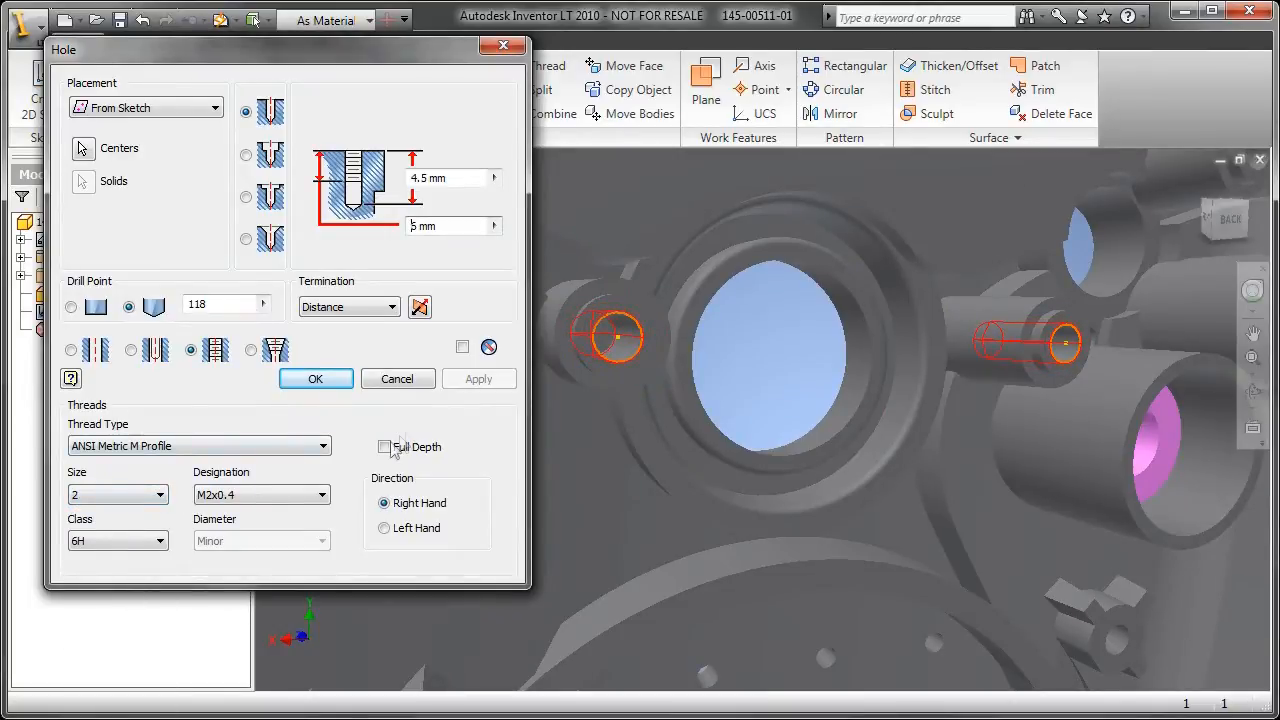
click(316, 378)
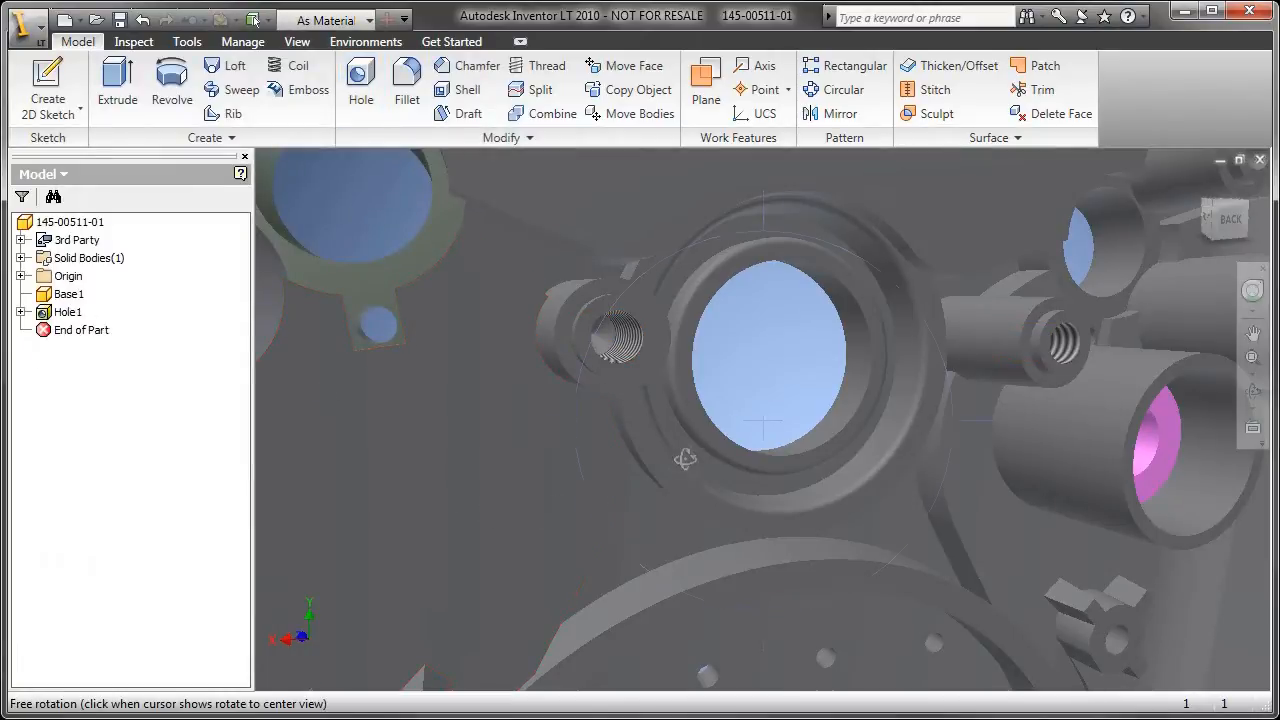
Orbit the part to inspect the new threaded holes.
drag(684, 458, 644, 422)
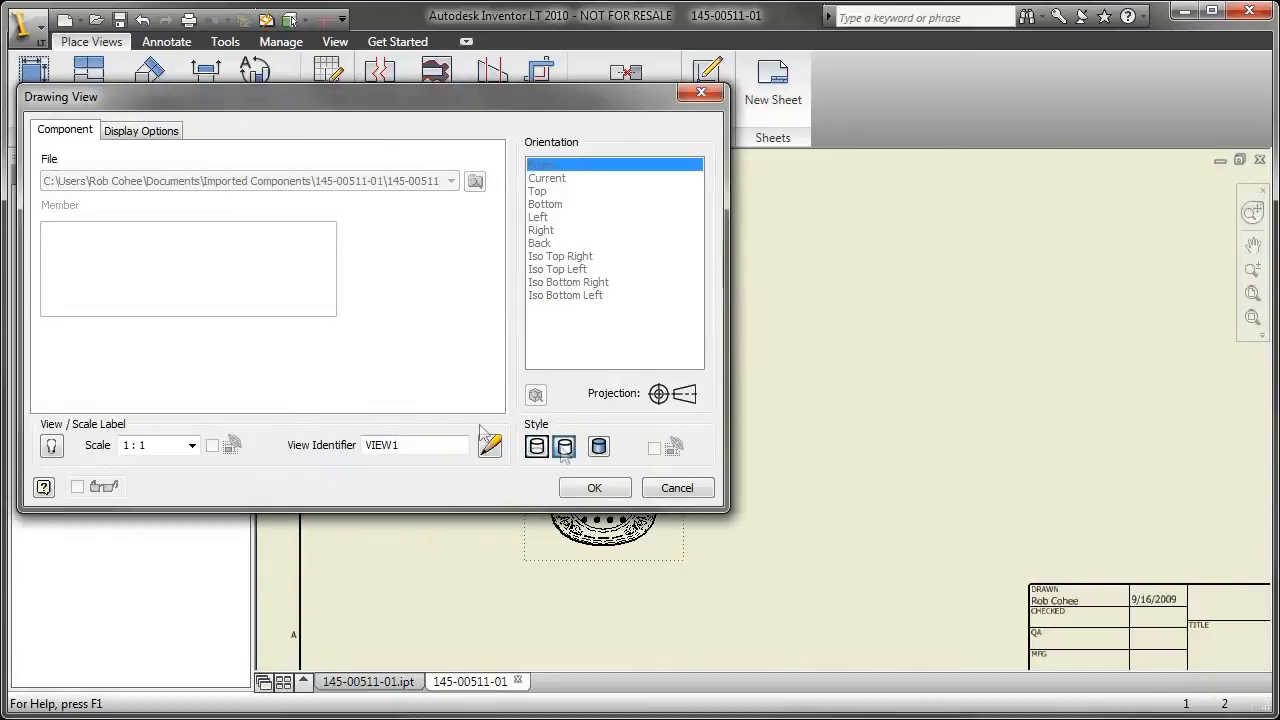
Place a 1:1 front base view of the housing on the drawing sheet.
click(192, 444)
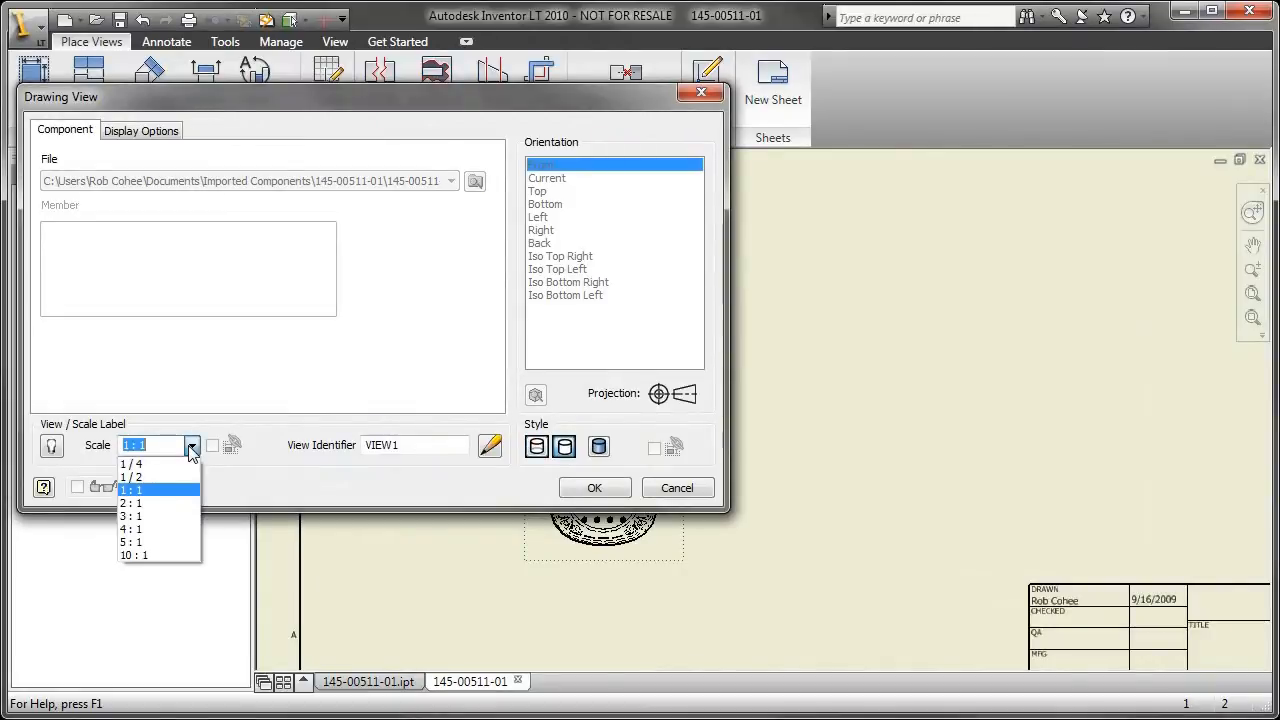
click(132, 504)
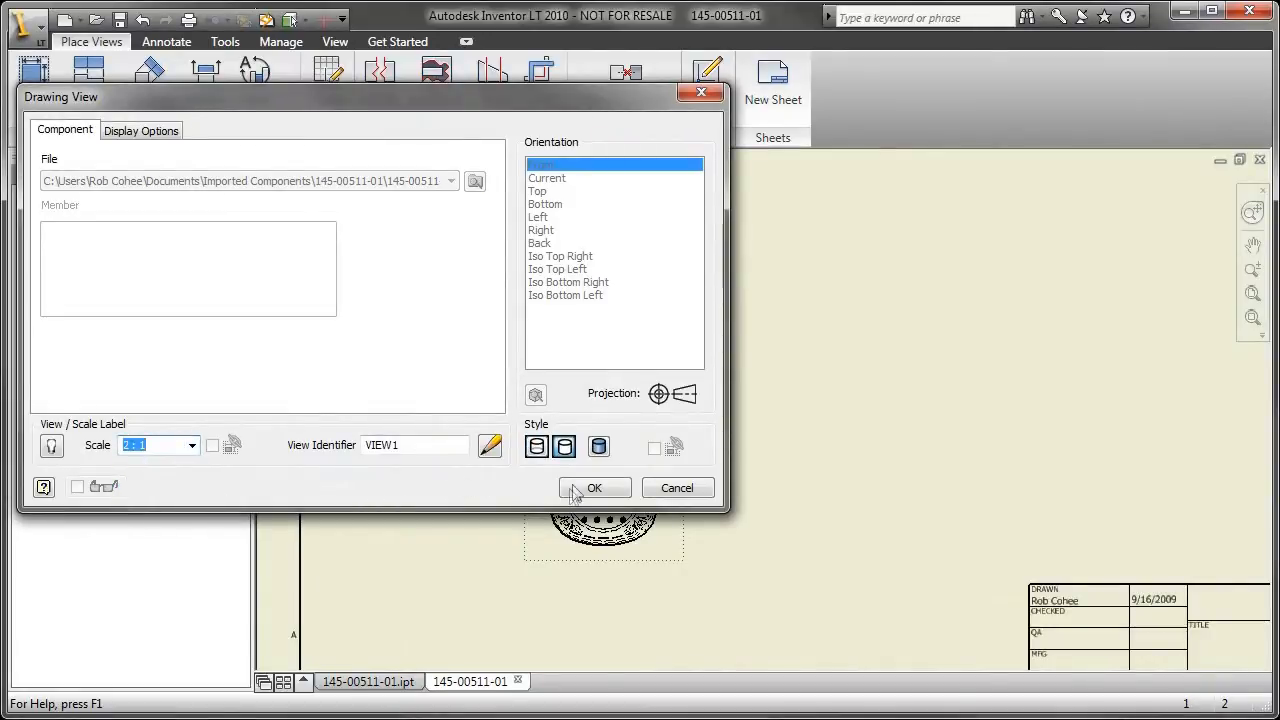
click(594, 488)
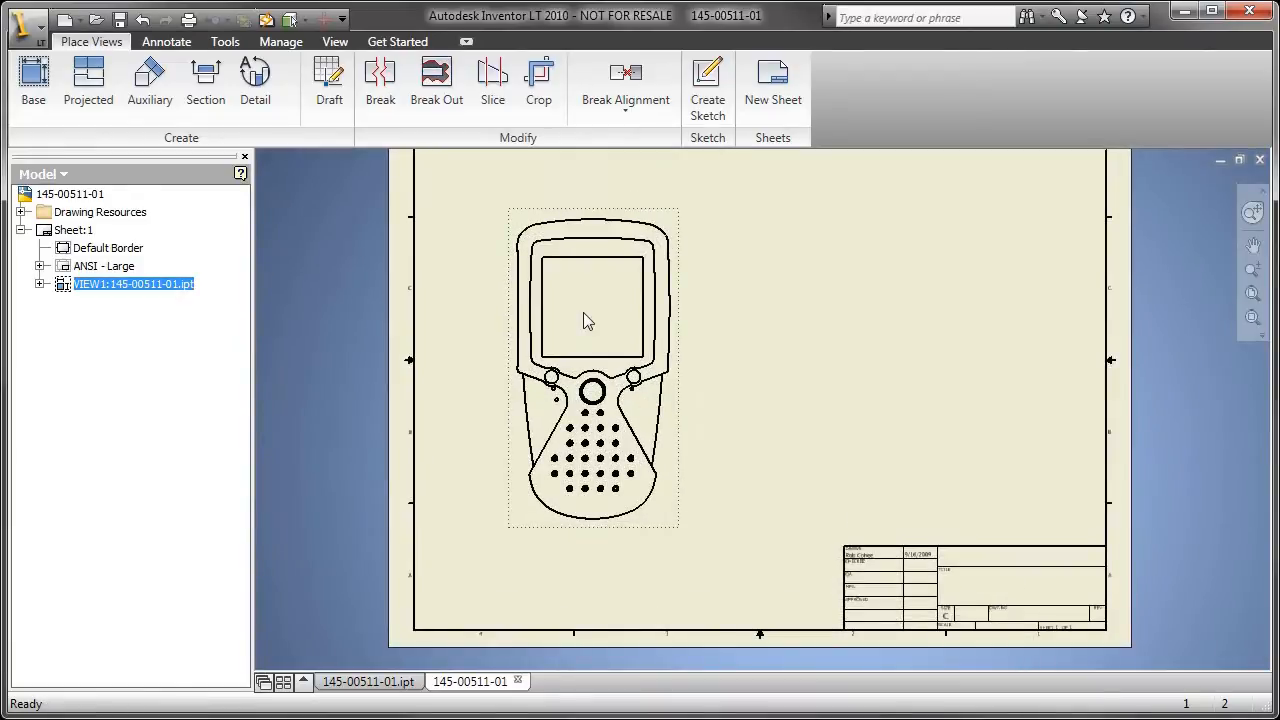
Create projected side views to the right of the front view.
right_click(588, 320)
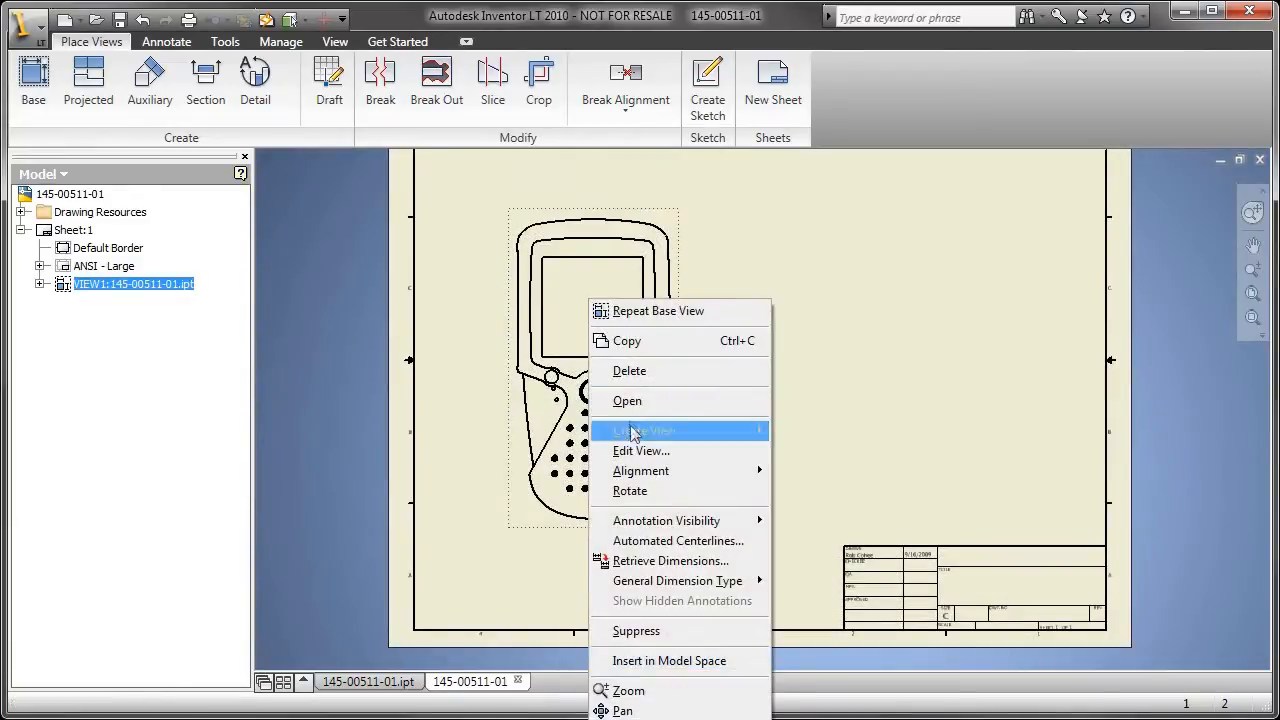
click(650, 430)
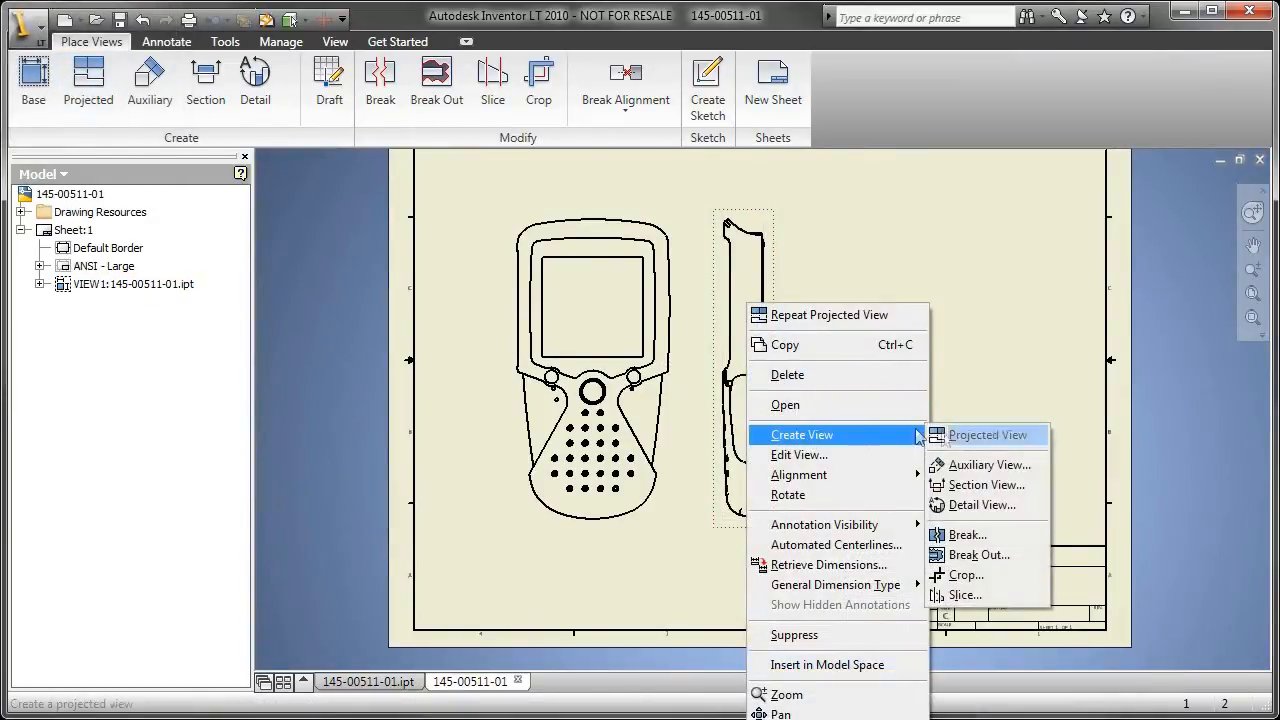
click(988, 434)
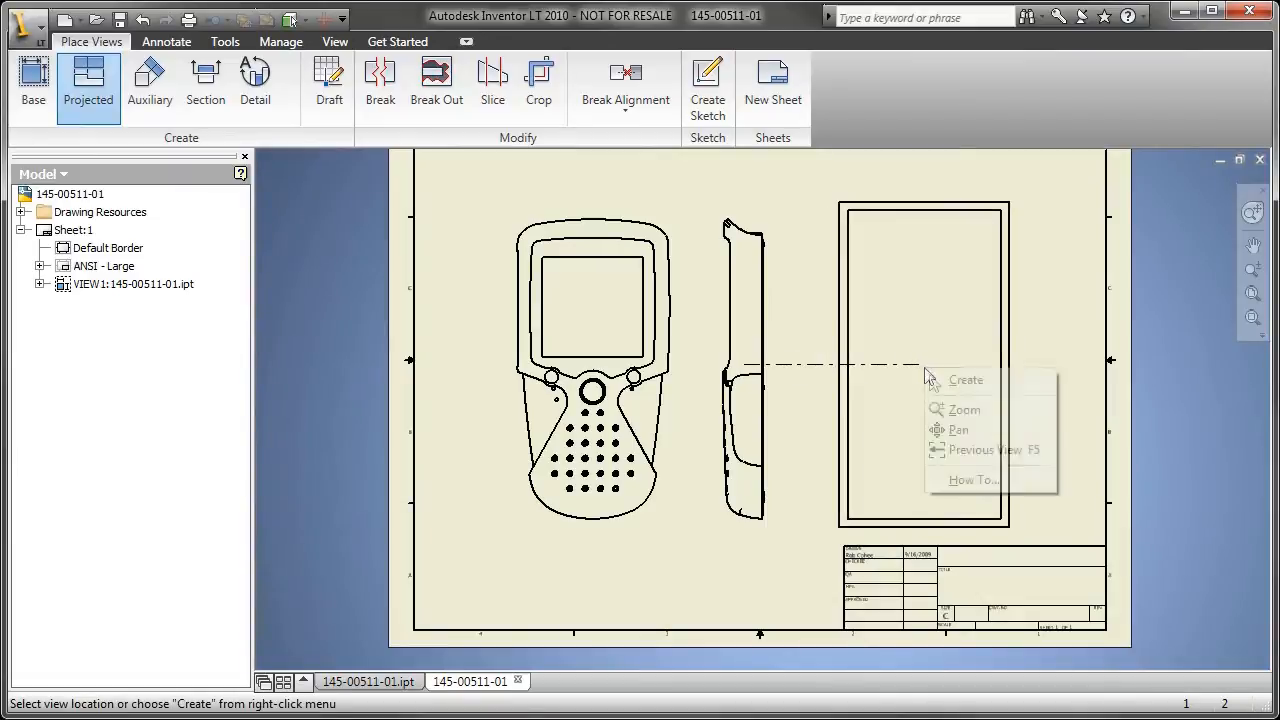
click(966, 380)
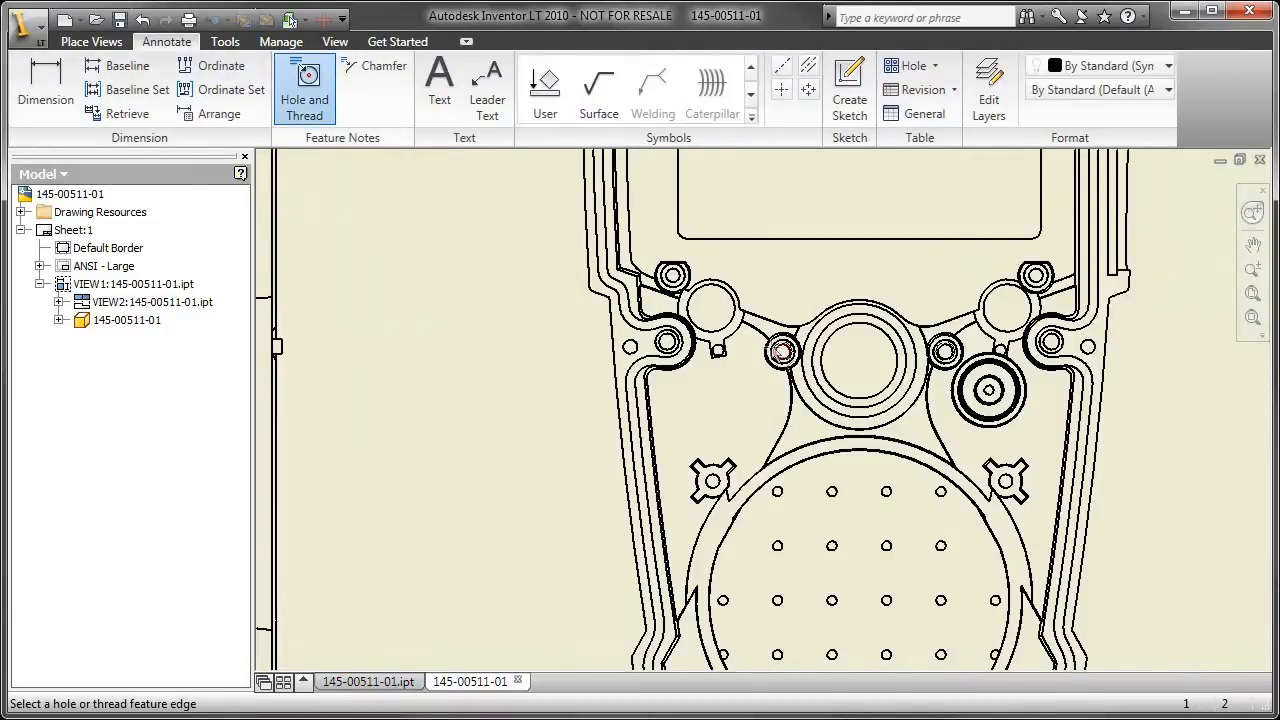
Add an M2x0.4 - 6H hole note to the small threaded hole and confirm its format.
click(784, 352)
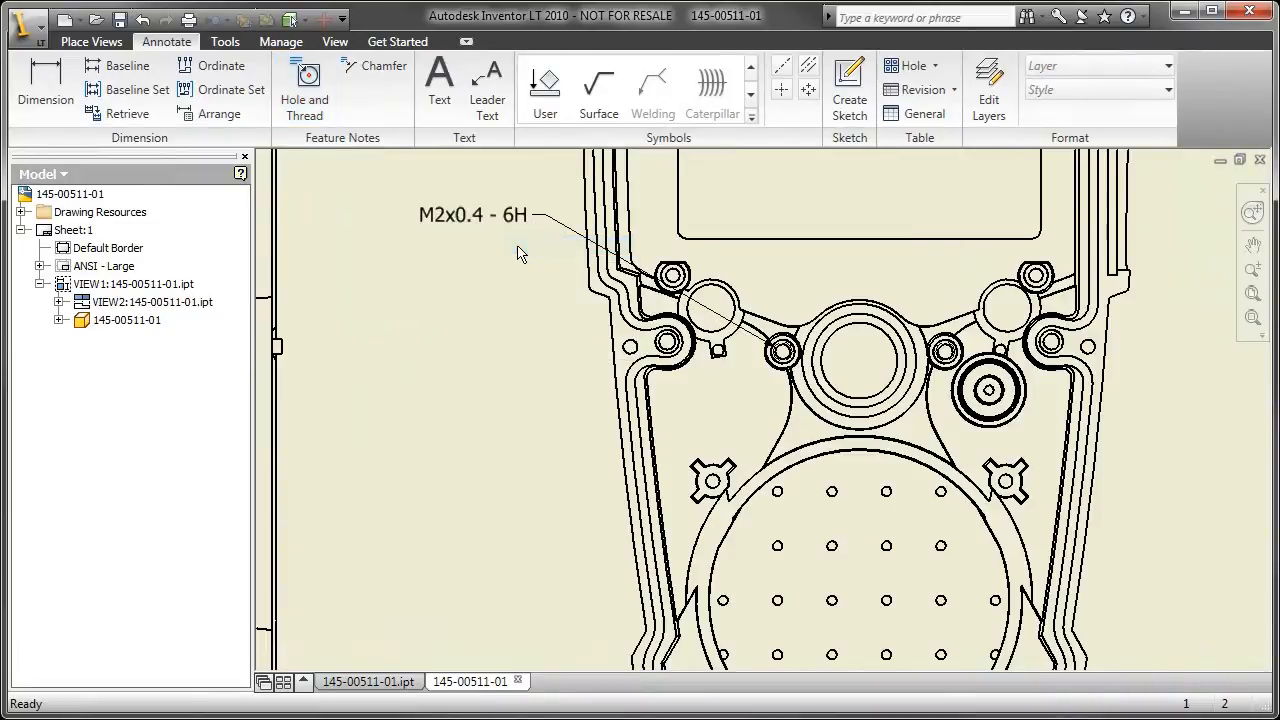
right_click(504, 216)
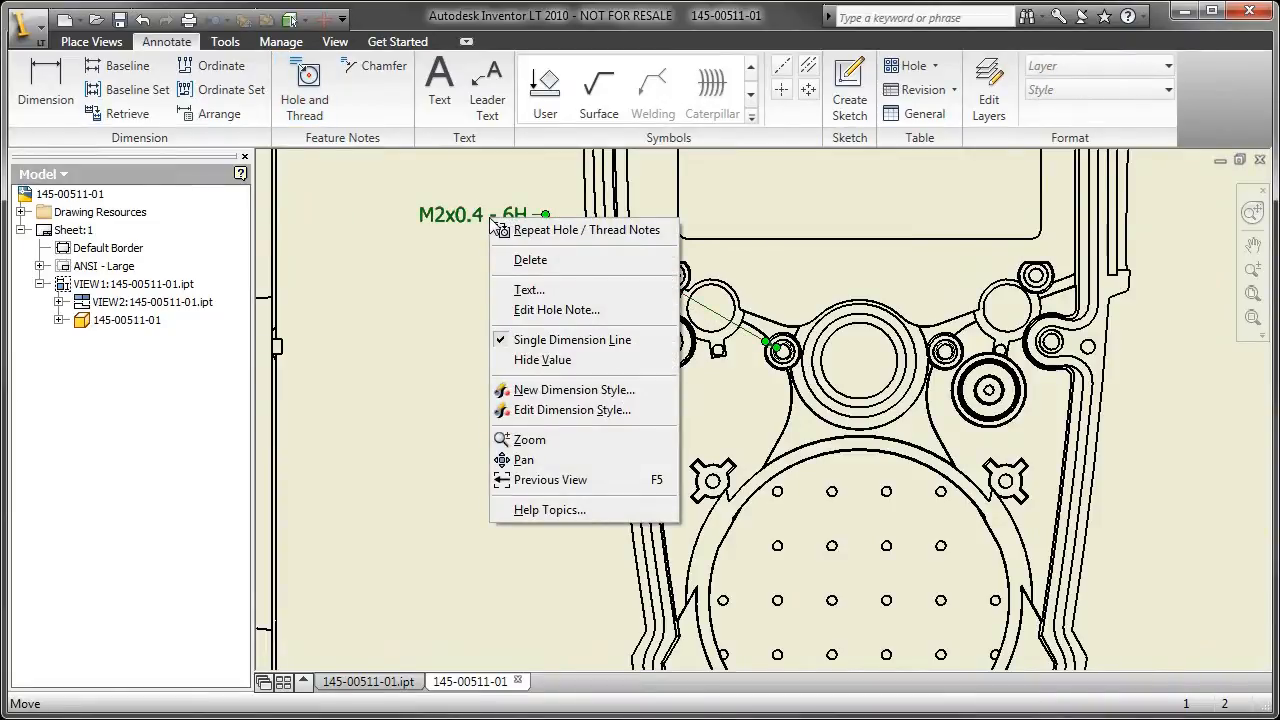
click(556, 308)
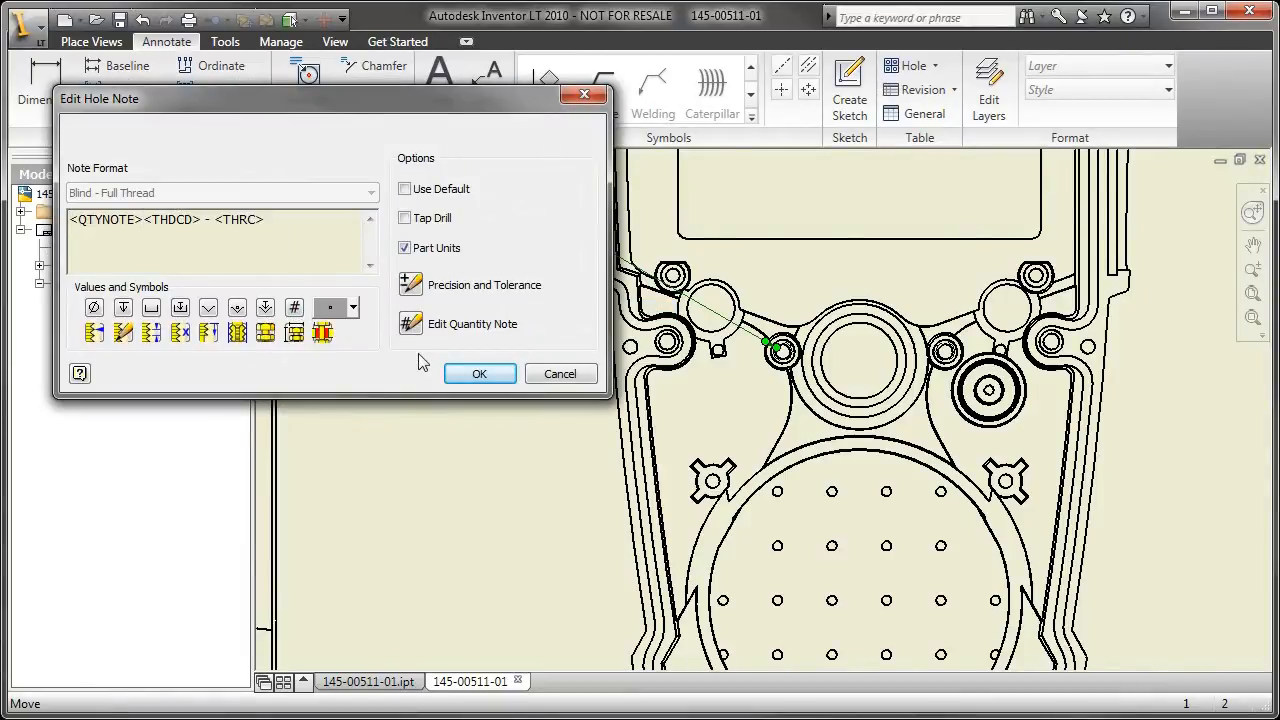
click(480, 374)
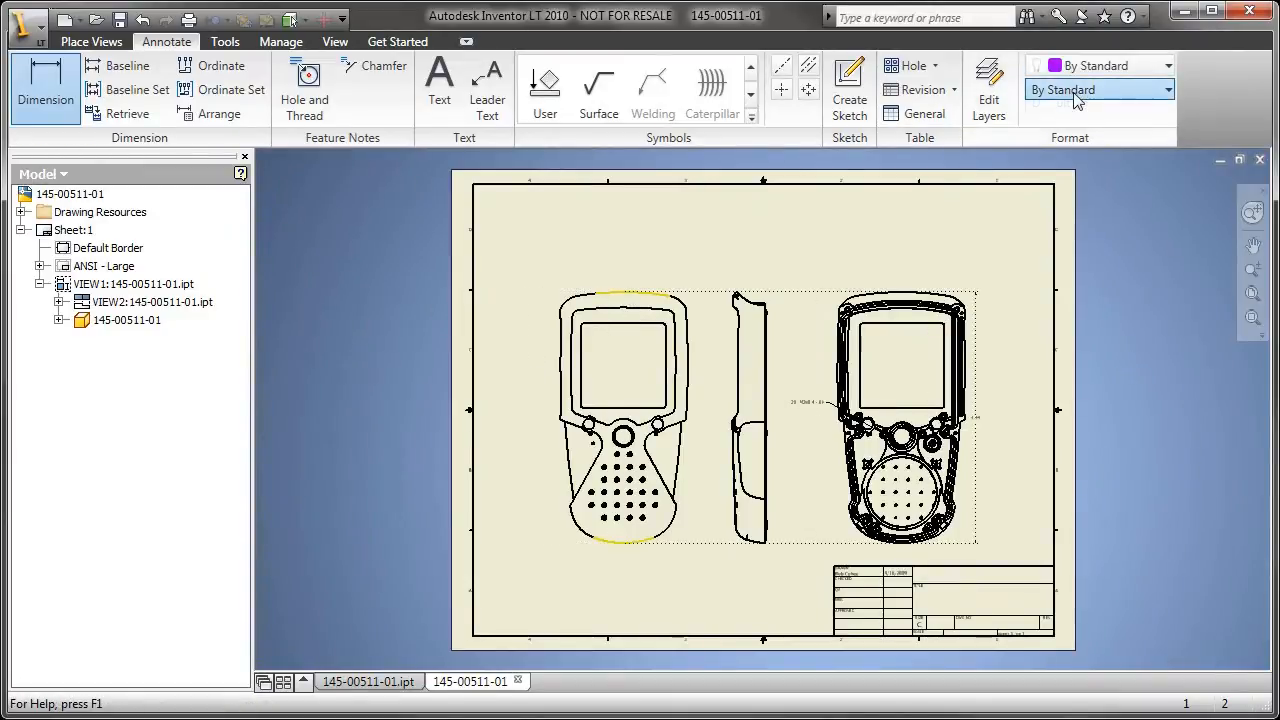
Dimension the front view's height in the Default - mm (ANSI) style.
click(1100, 88)
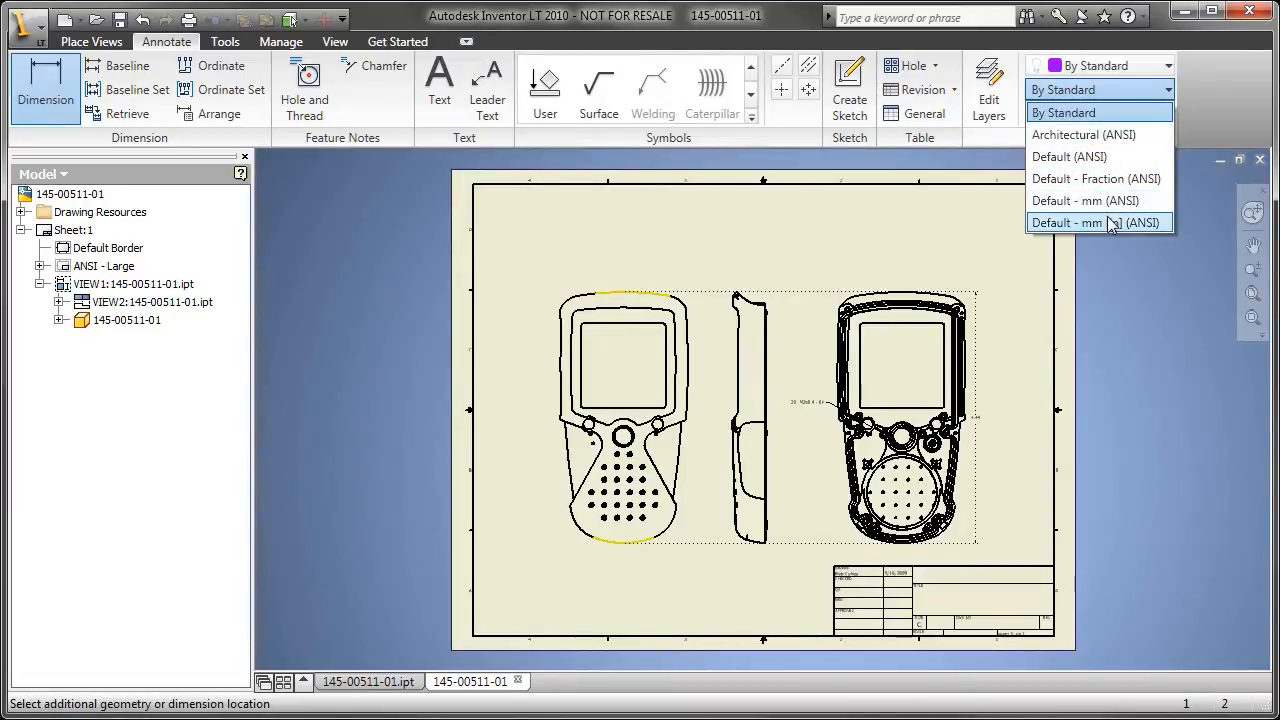
click(1068, 222)
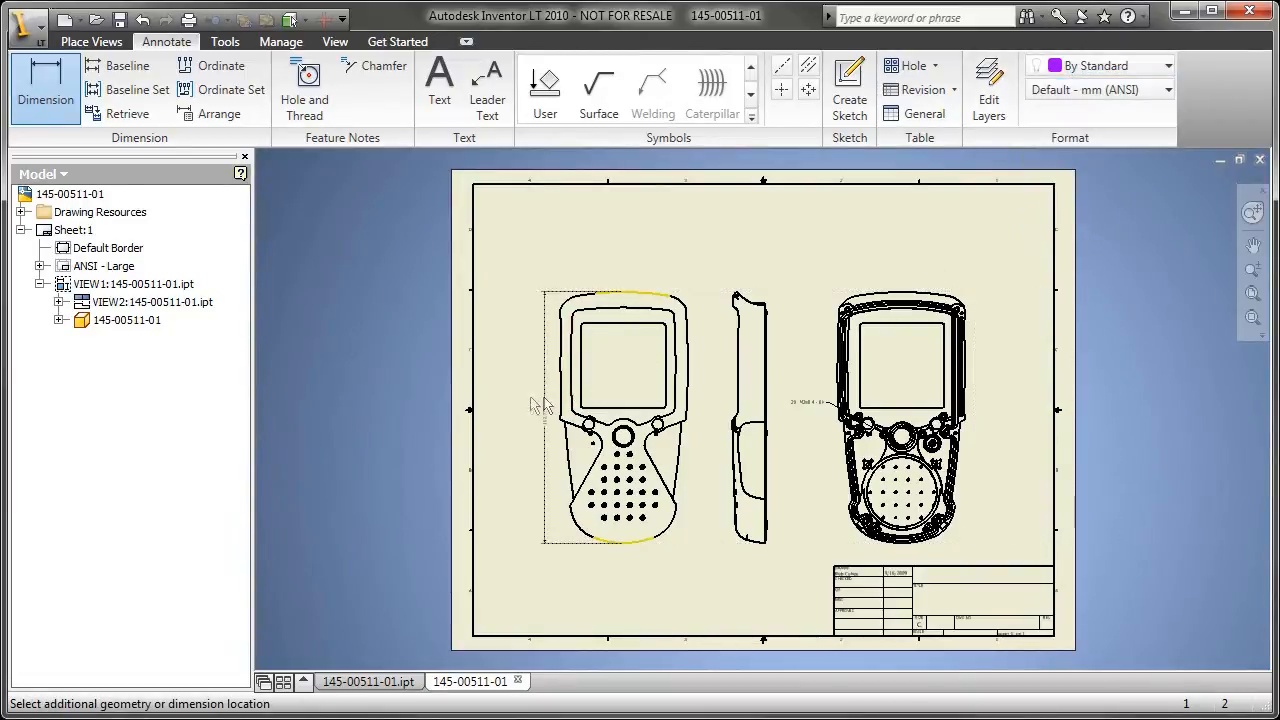
click(540, 396)
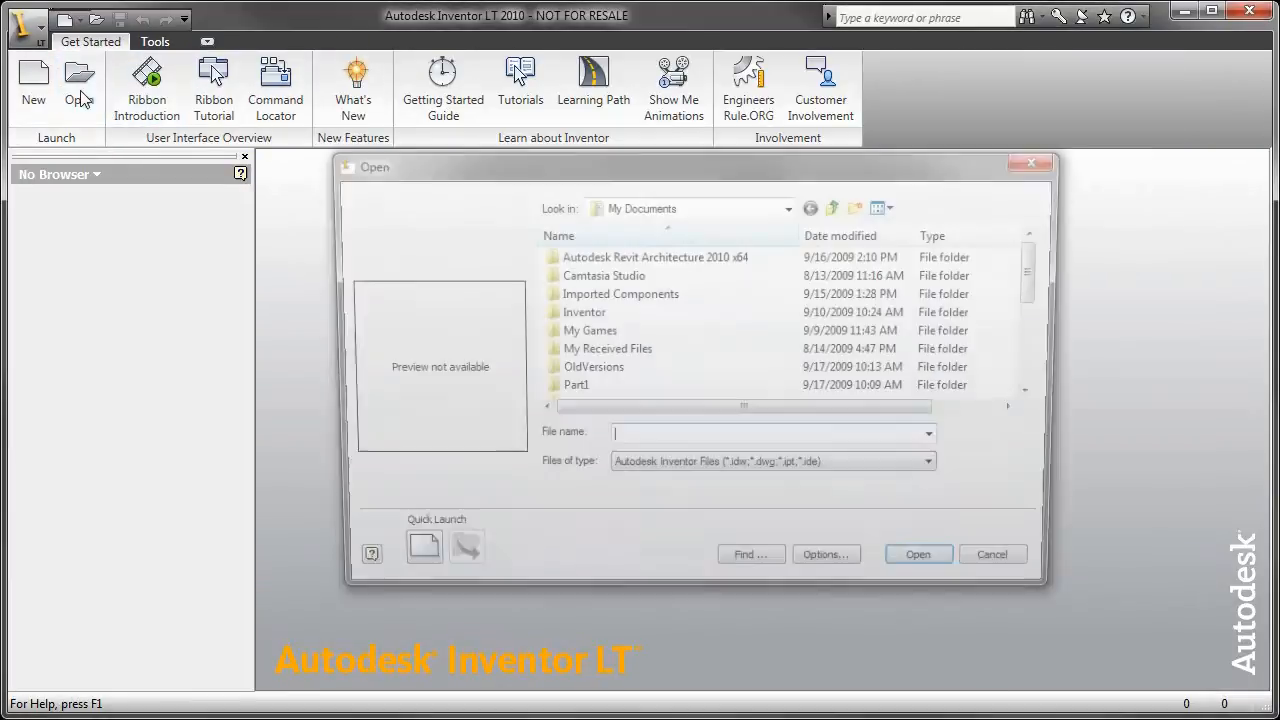
Open the CATIA V5 part window_guide.CATPart from the Technicon folder.
click(928, 460)
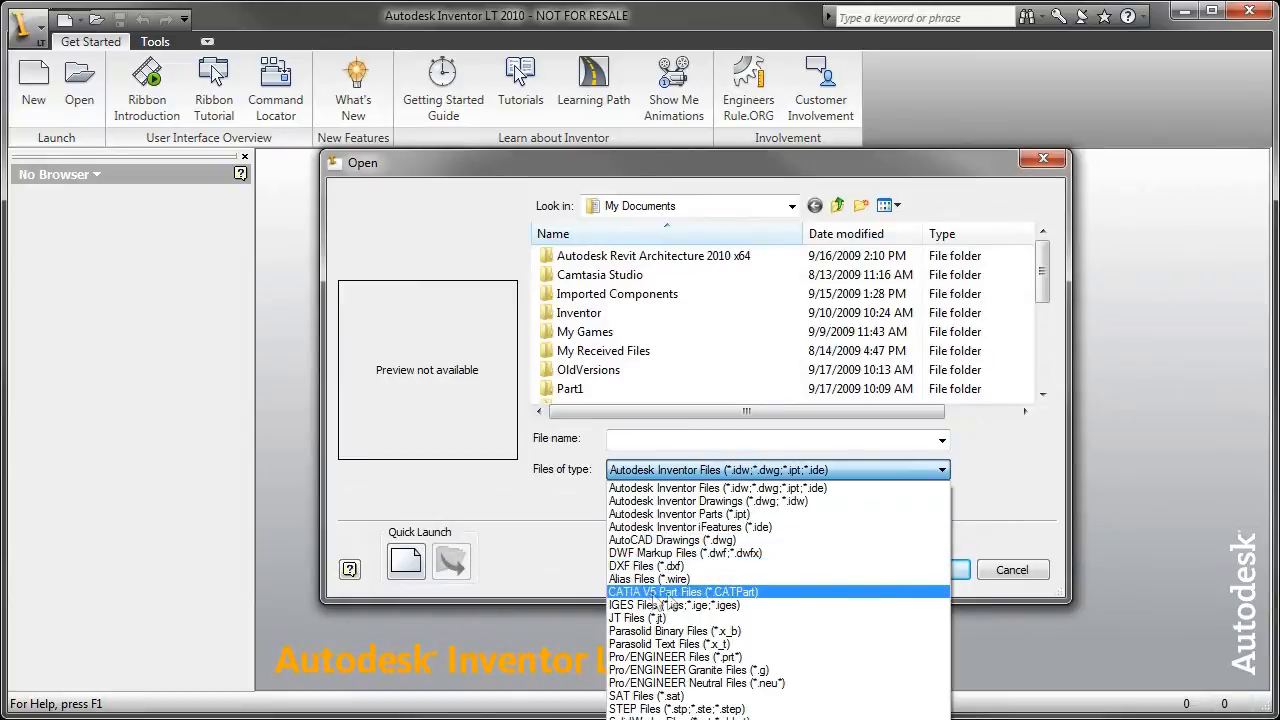
click(684, 592)
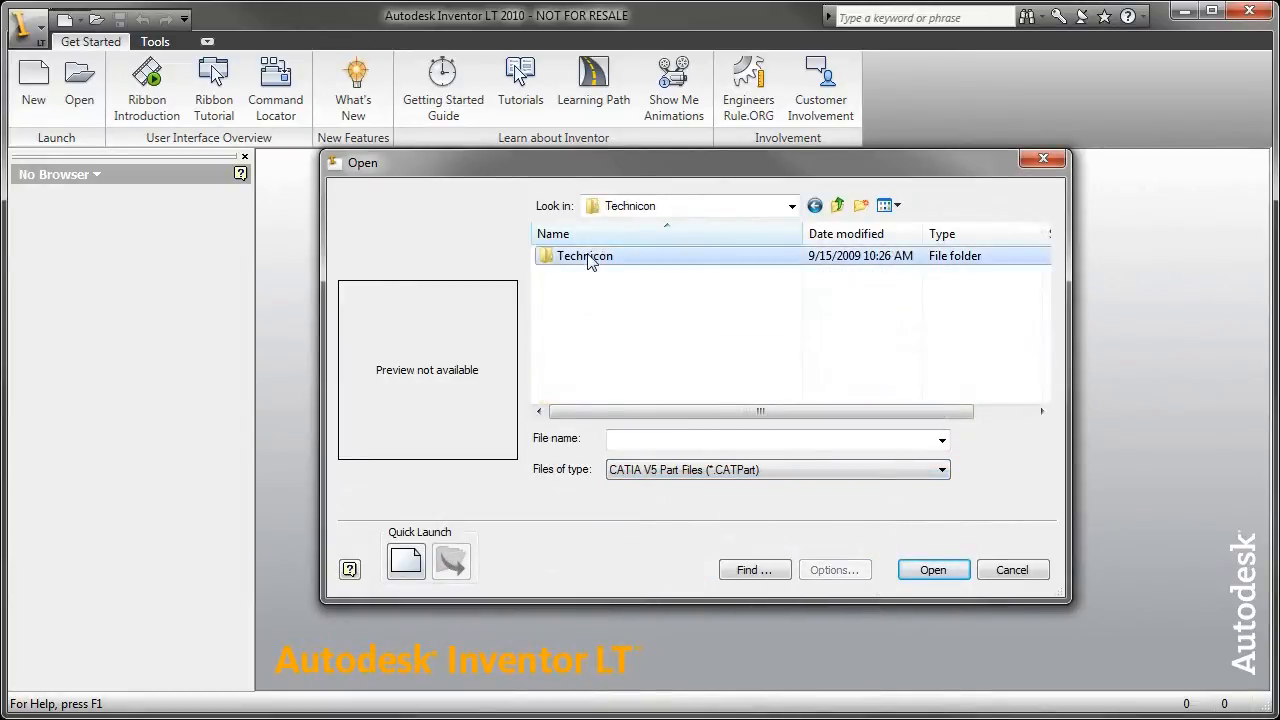
double_click(584, 256)
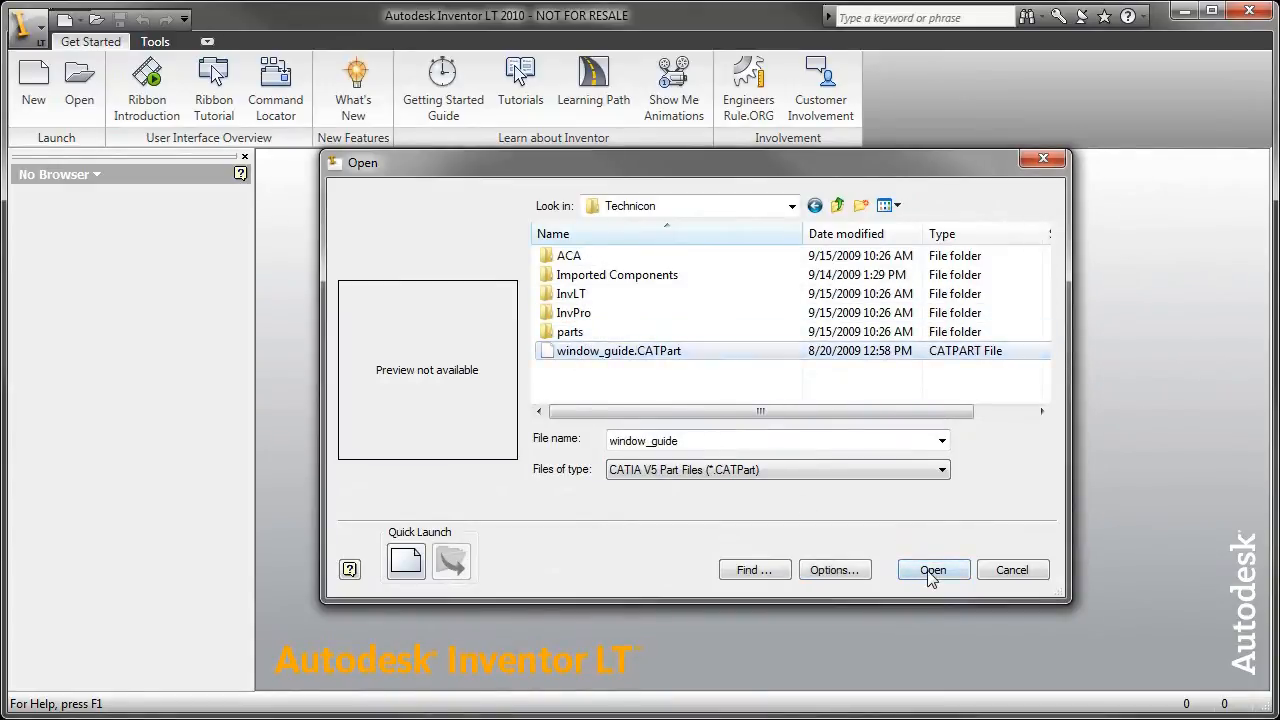
click(932, 570)
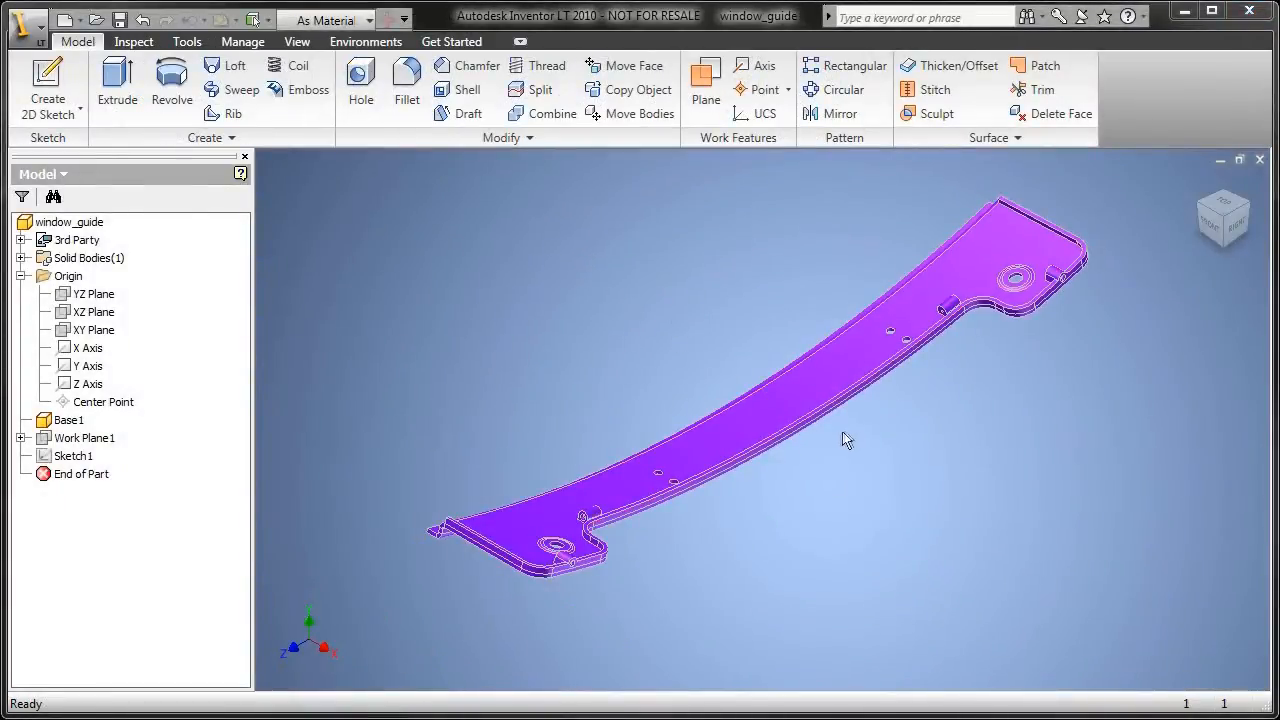
Emboss the sketched ACME PLACTICS text in green on the window guide as Emboss2.
drag(848, 442, 700, 590)
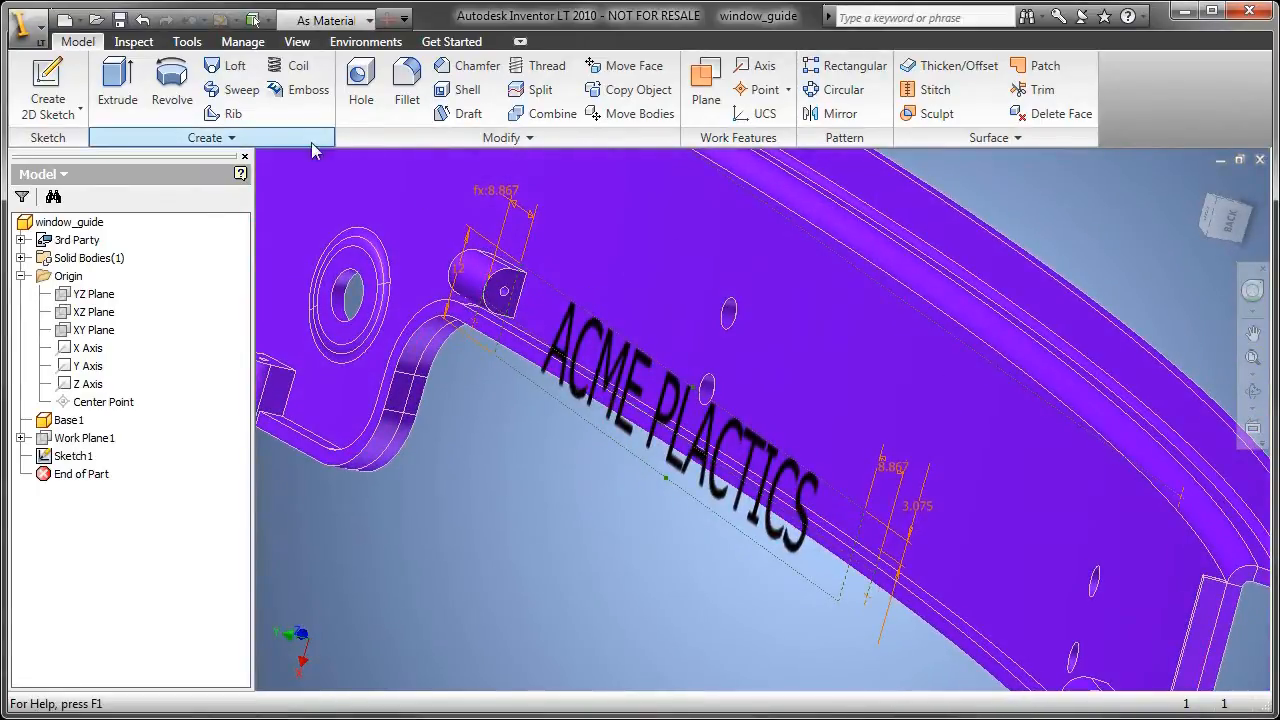
click(308, 88)
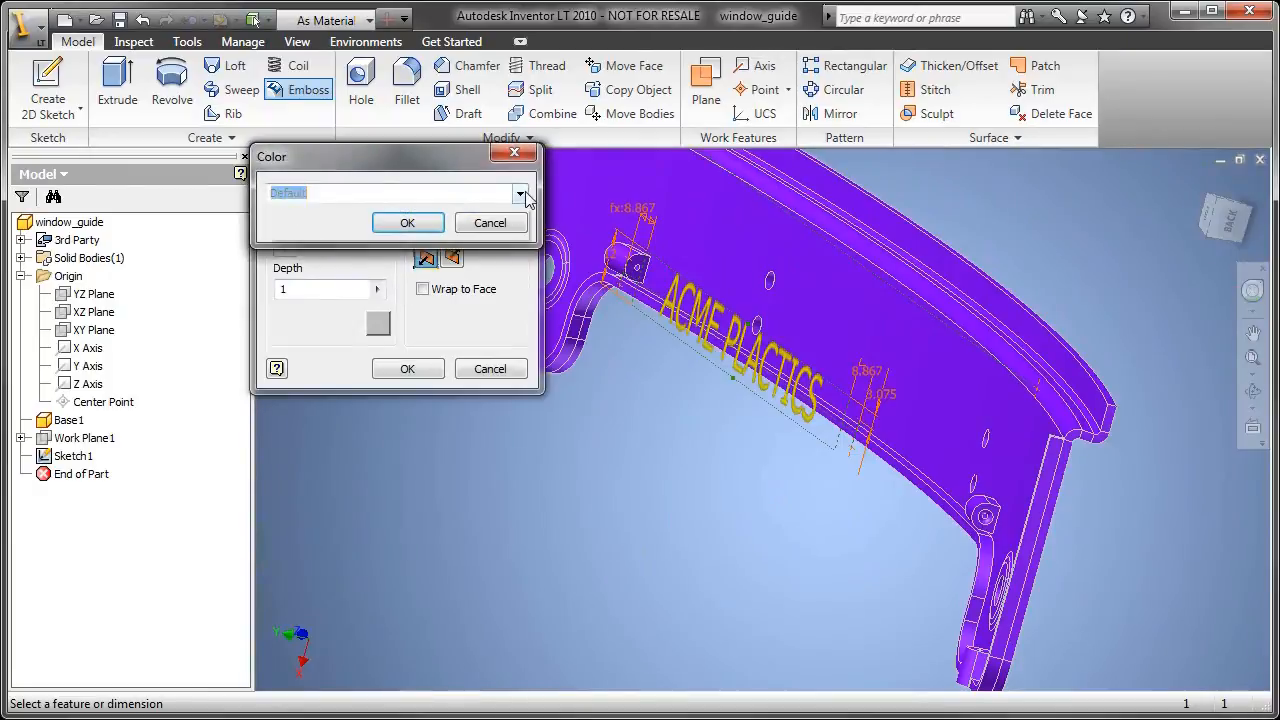
click(520, 192)
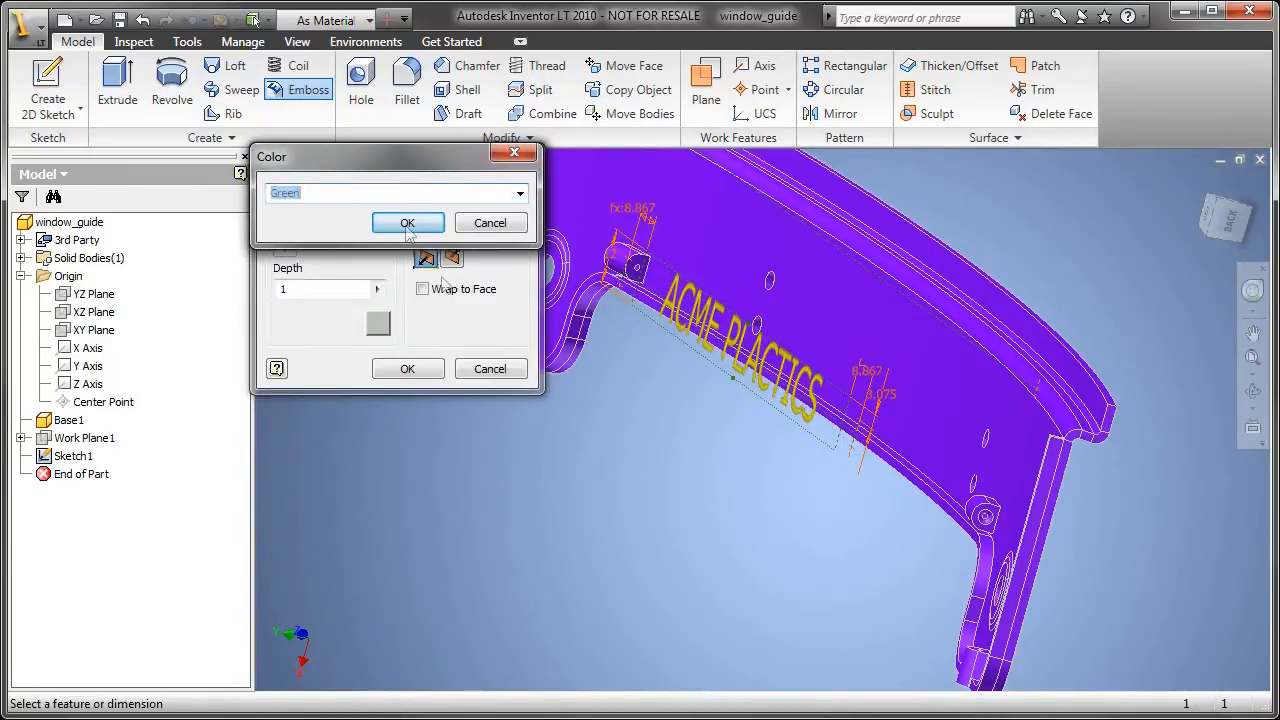
click(408, 222)
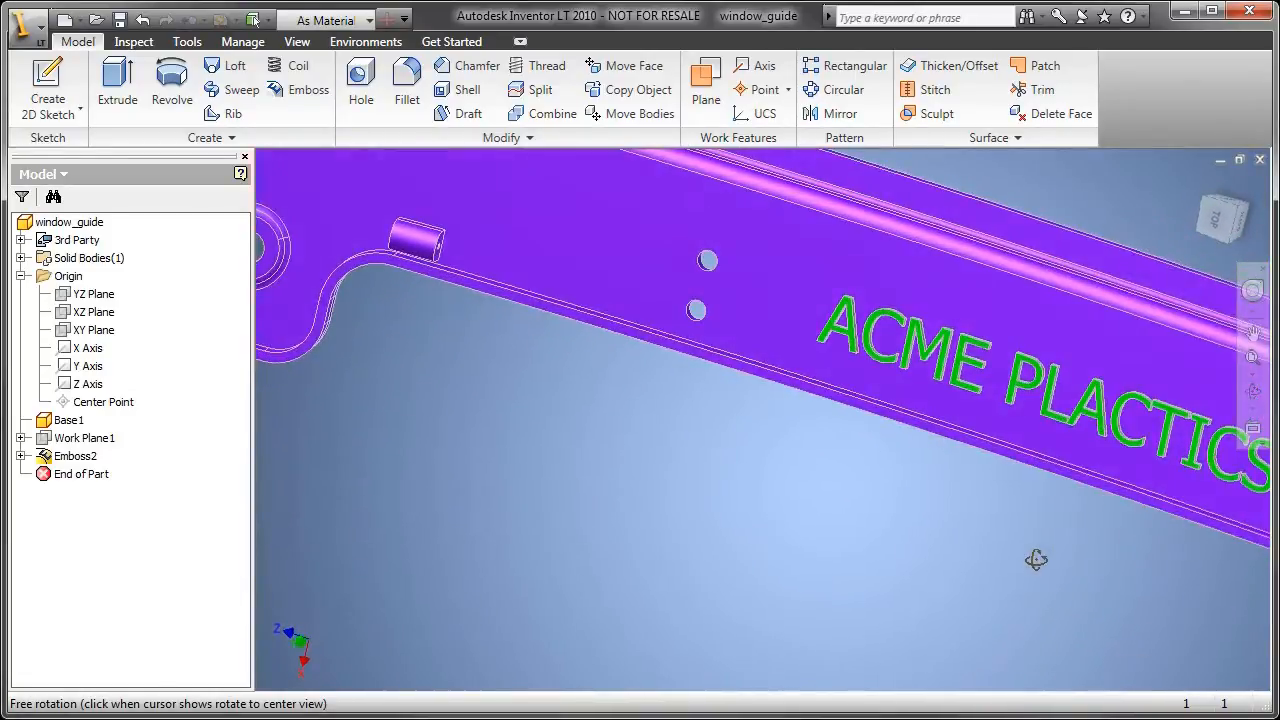
drag(1036, 560, 700, 400)
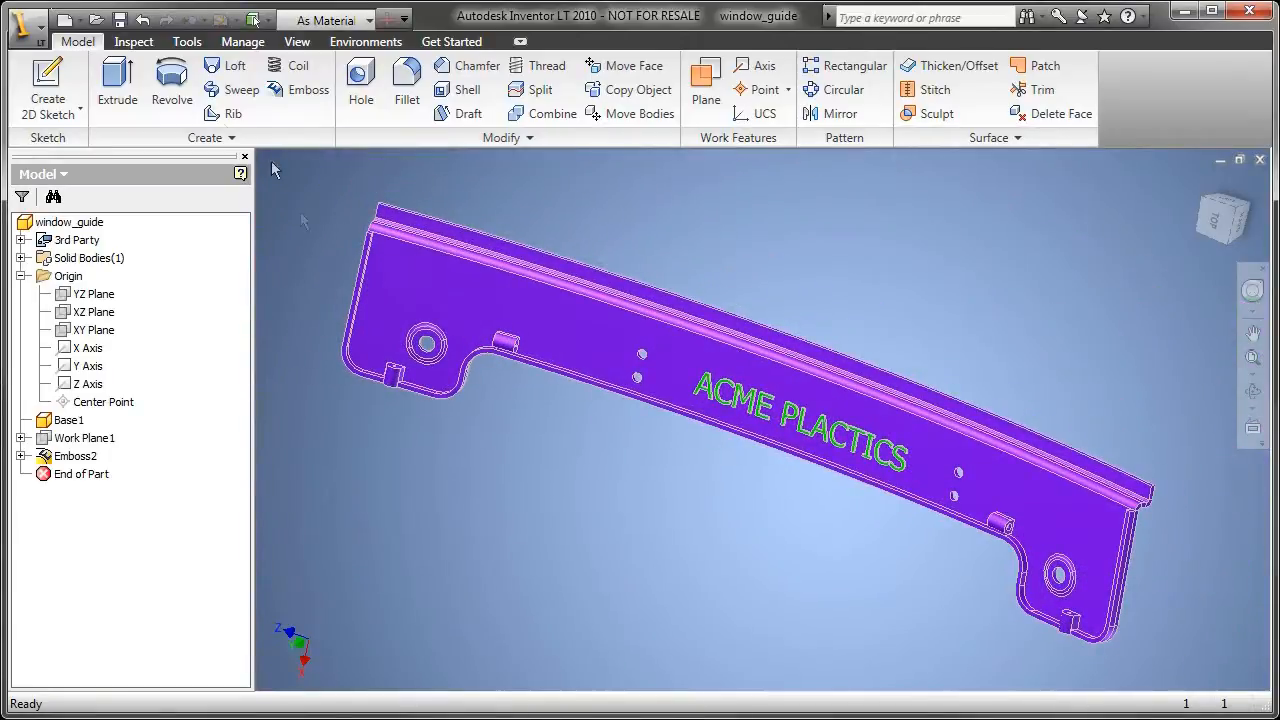
click(120, 18)
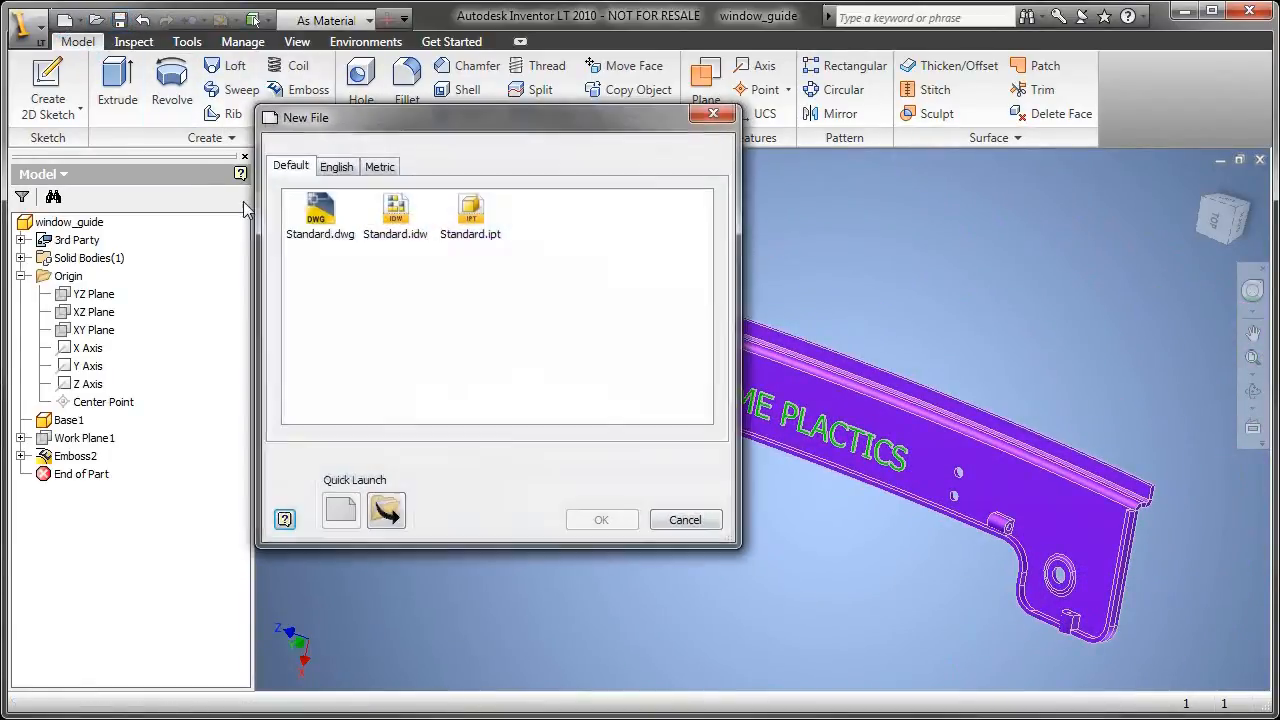
Create a Standard.idw drawing and place the window guide's front, top, side and shaded isometric views.
click(600, 520)
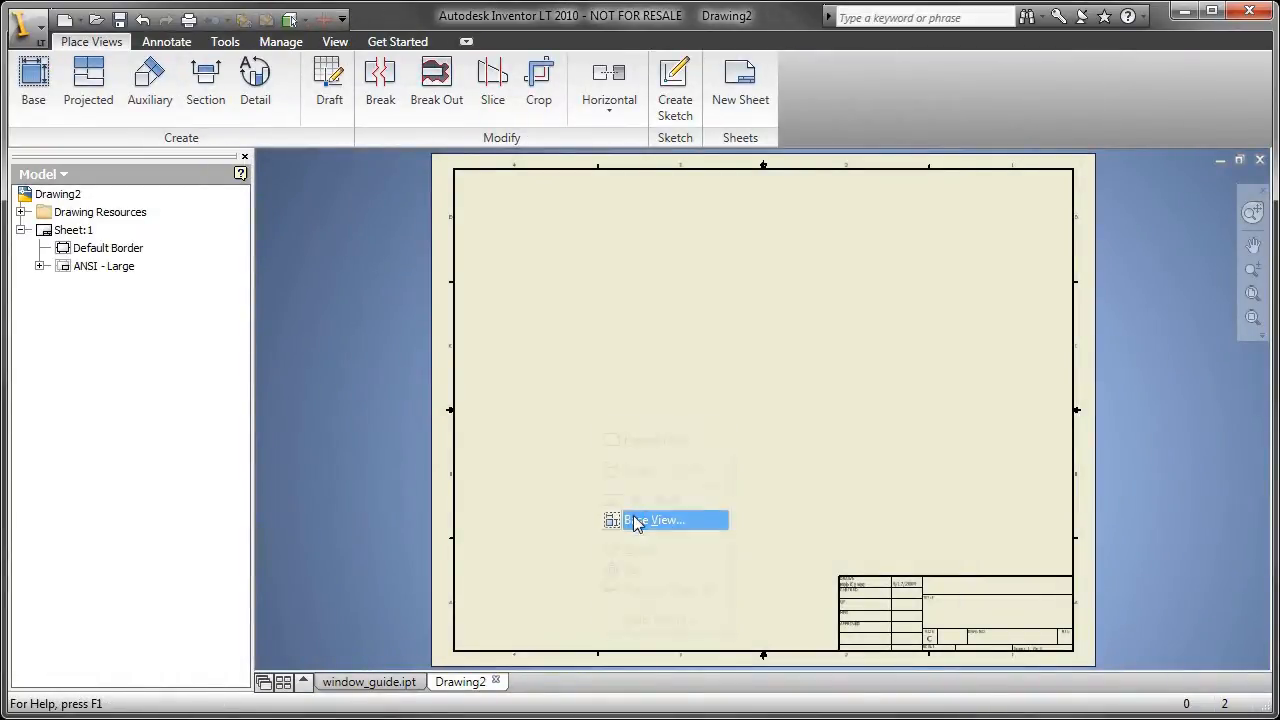
click(658, 520)
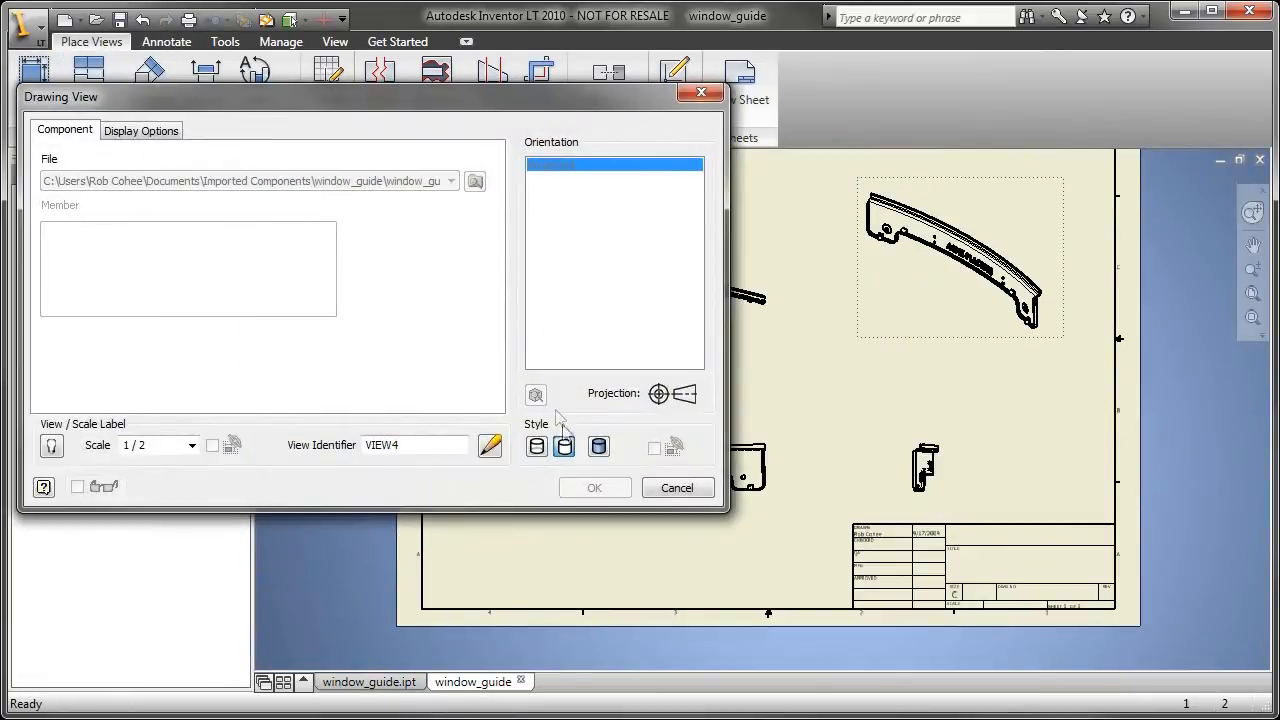
click(594, 488)
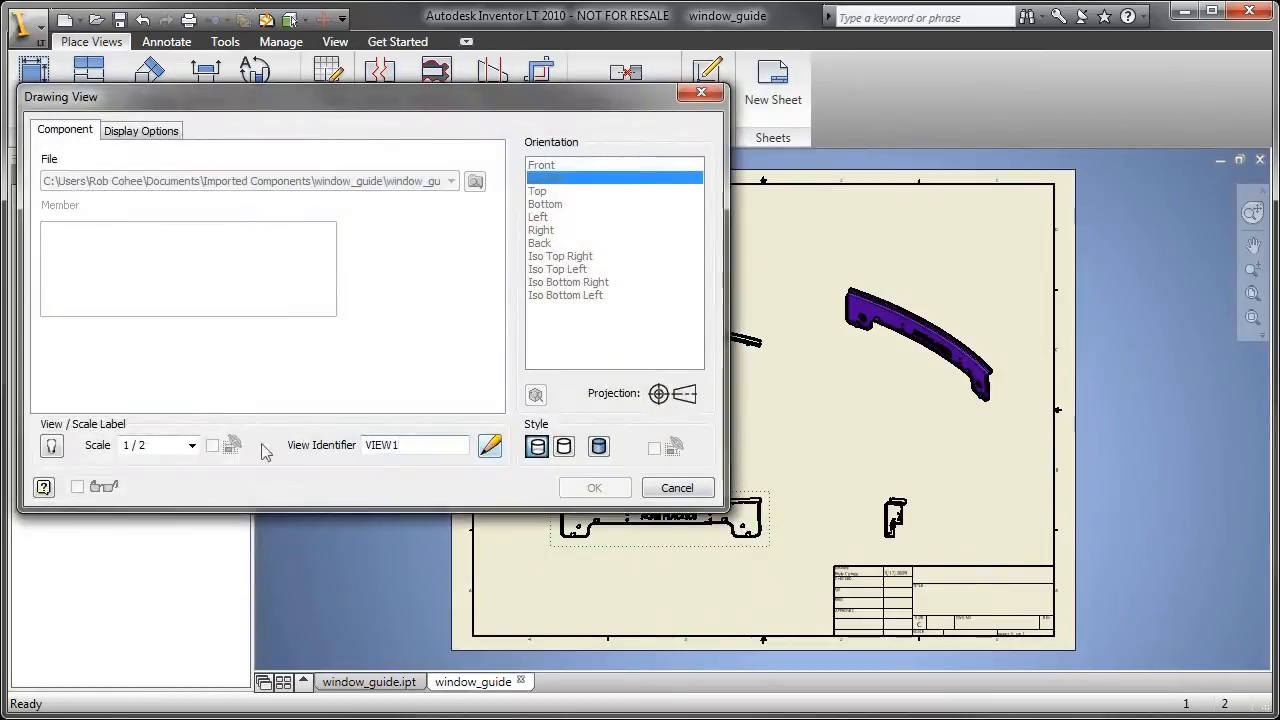
click(192, 444)
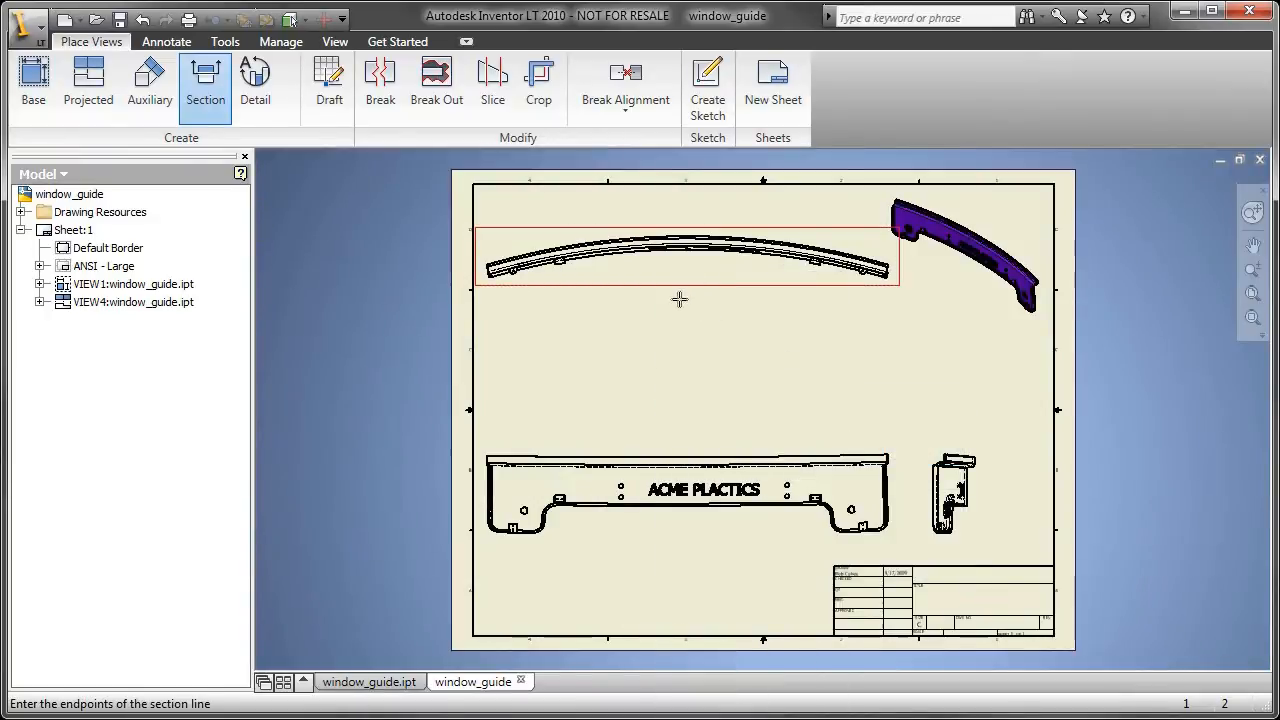
Finish the section line, limit section depth to distance .1 and place section A-A below the top view.
right_click(680, 300)
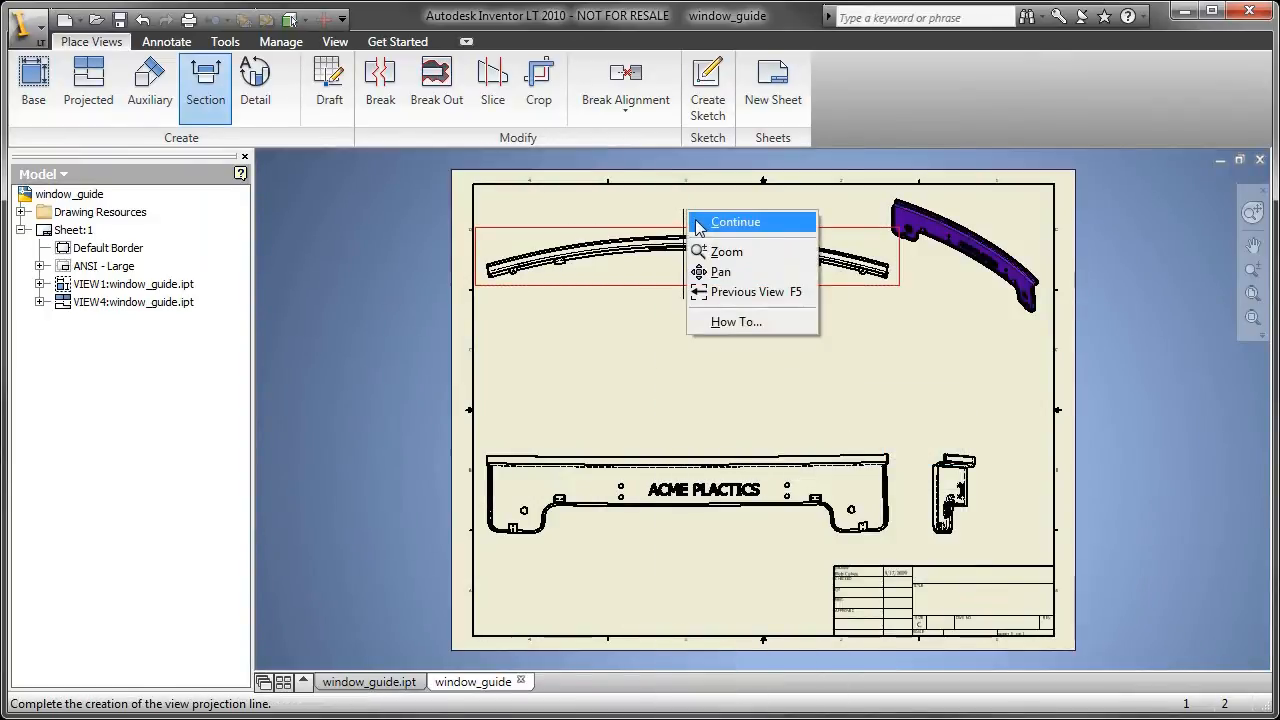
click(736, 222)
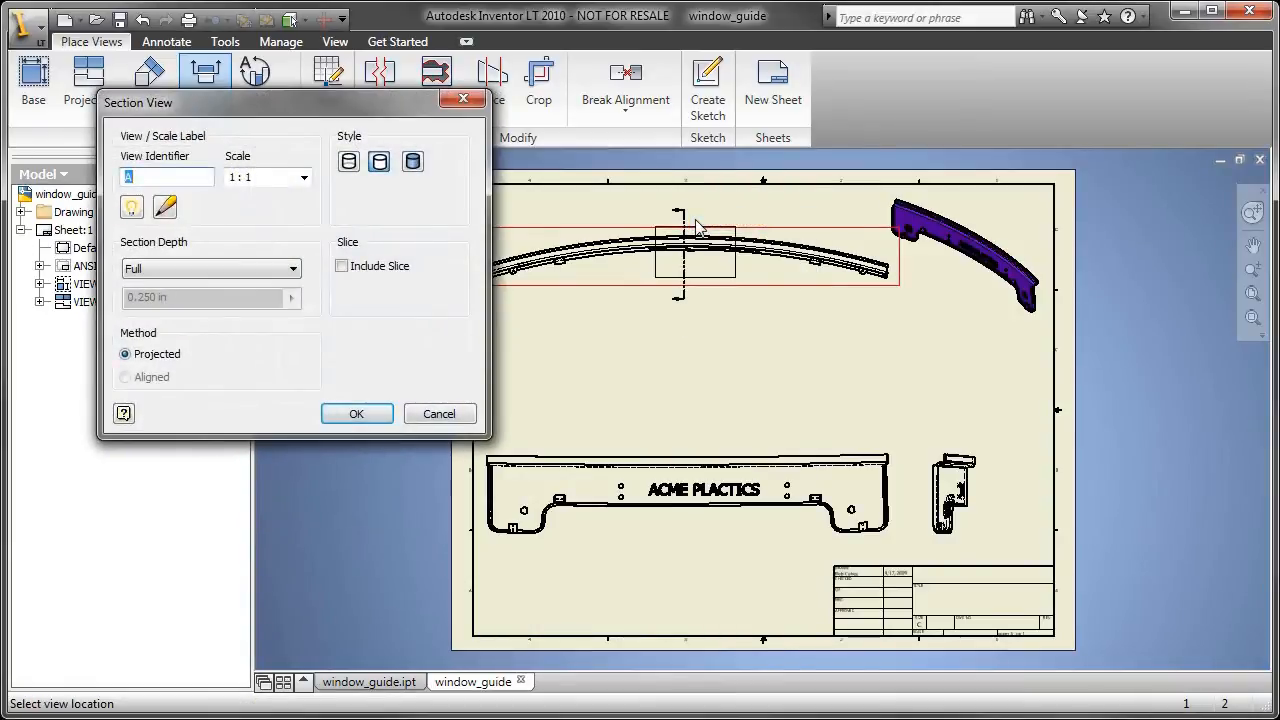
click(292, 268)
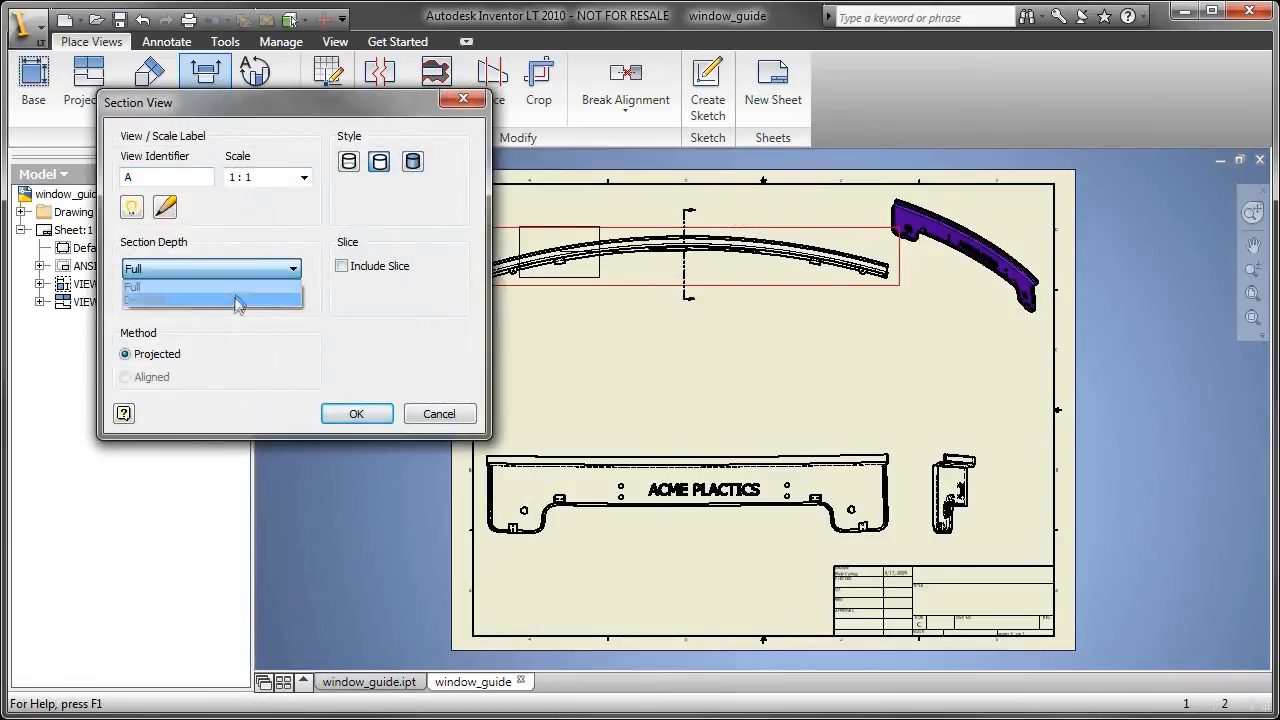
click(210, 288)
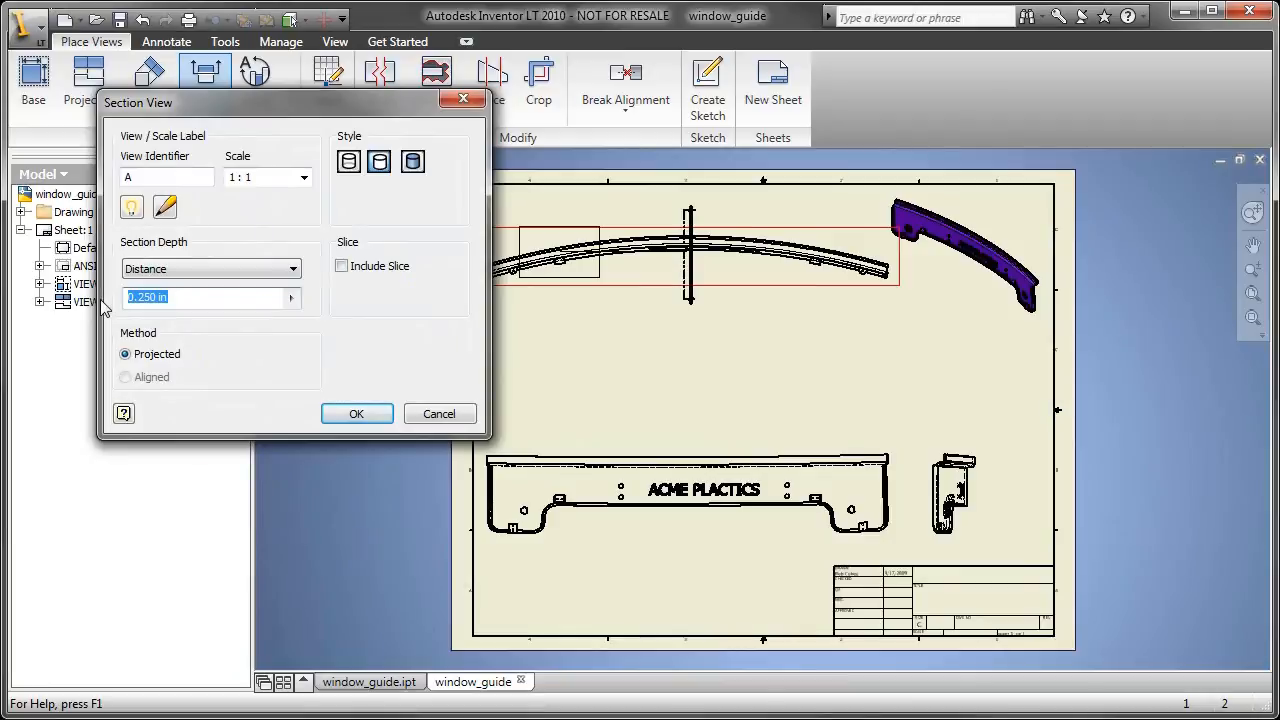
text(.1)
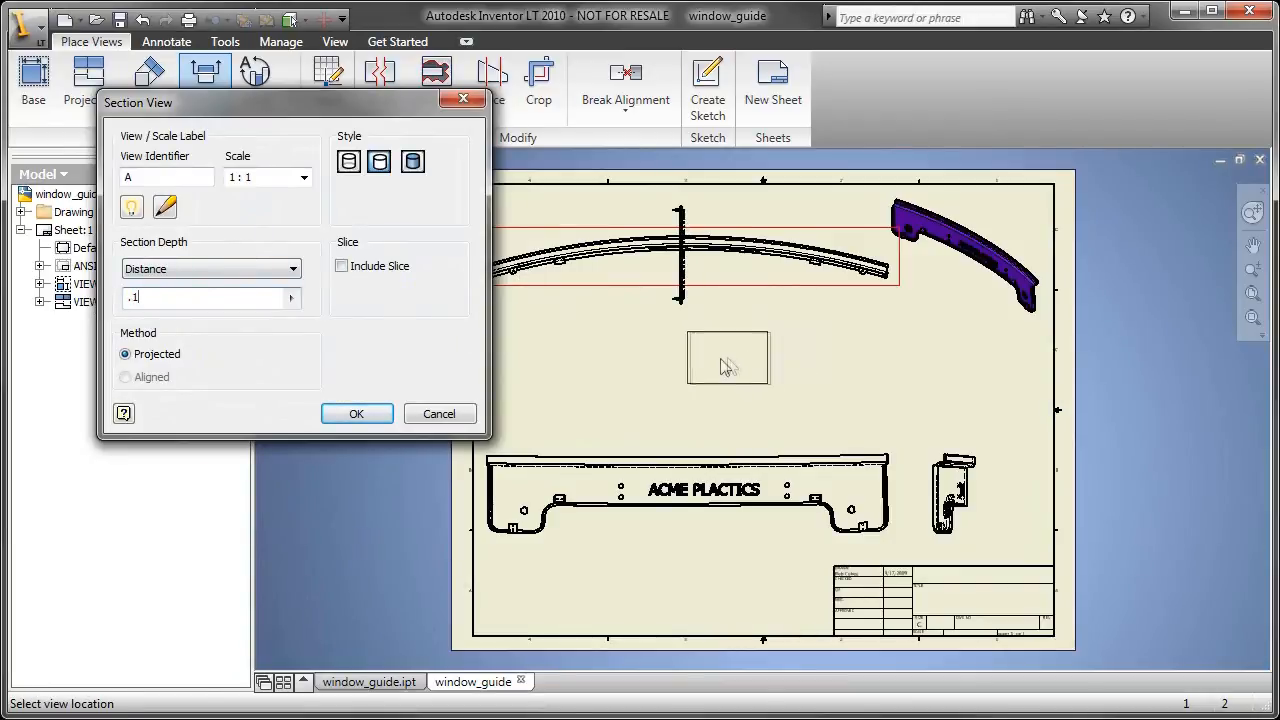
click(356, 412)
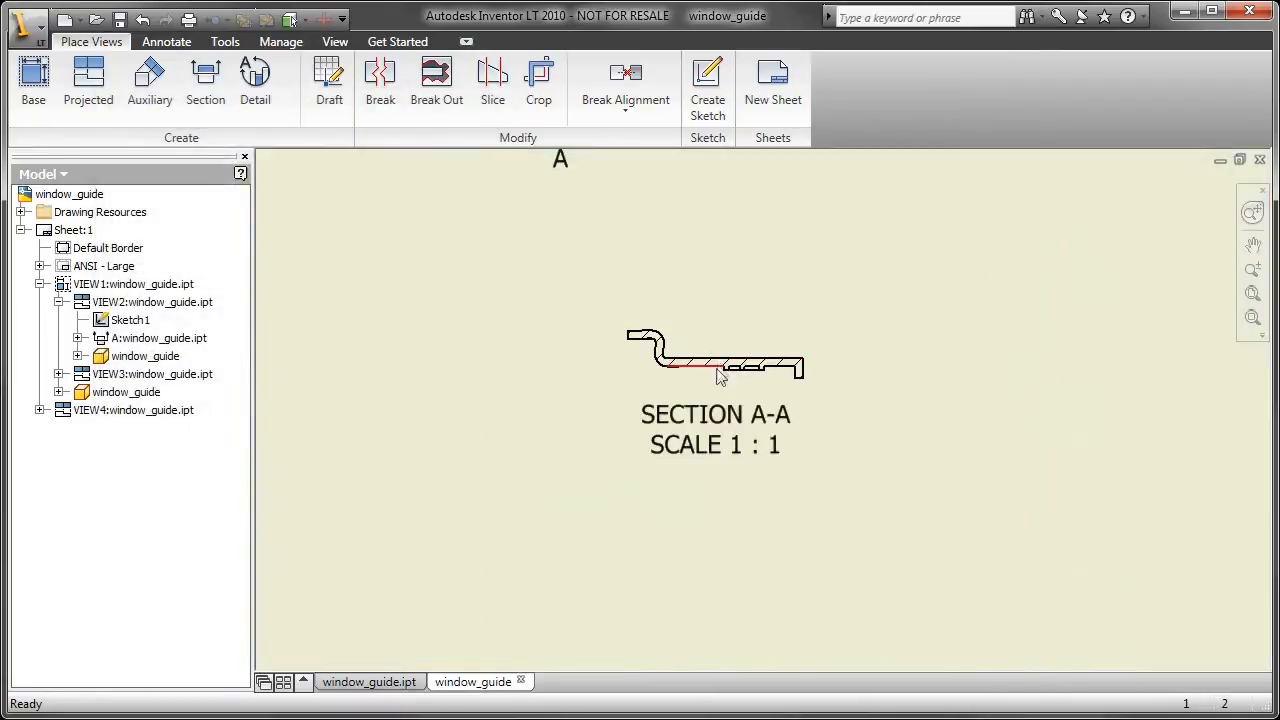